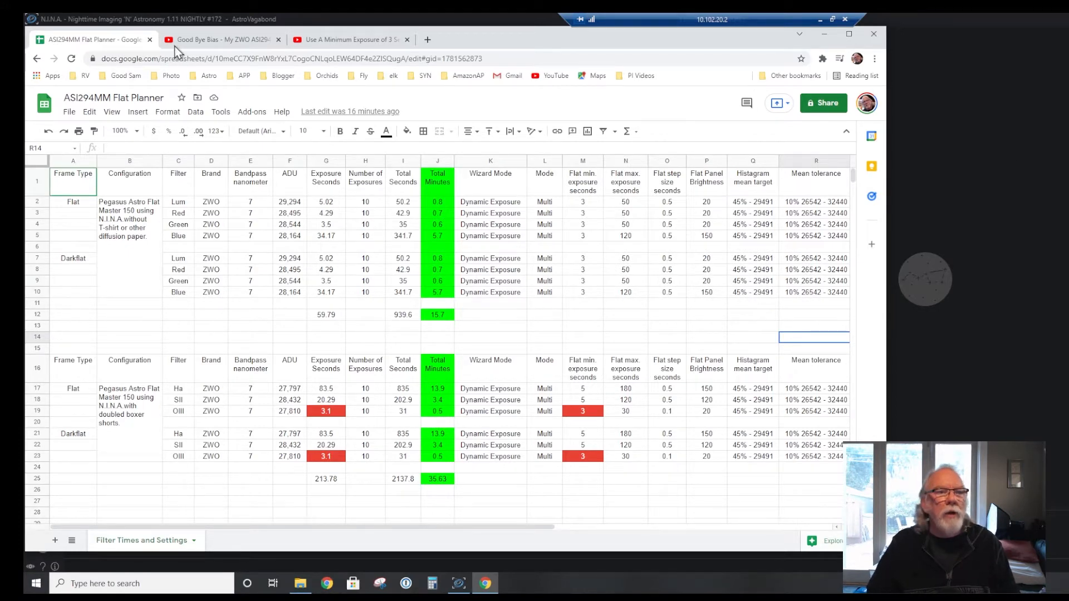
Glance at the Good Bye Bias and minimum exposure video pages, then return to the Flat Planner sheet.
click(219, 39)
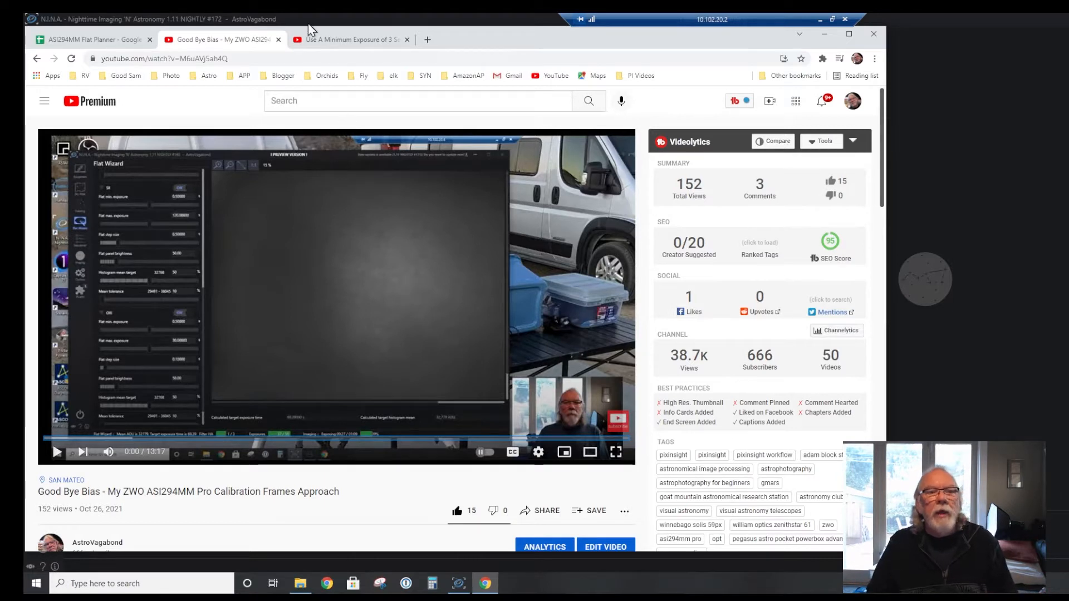
click(347, 39)
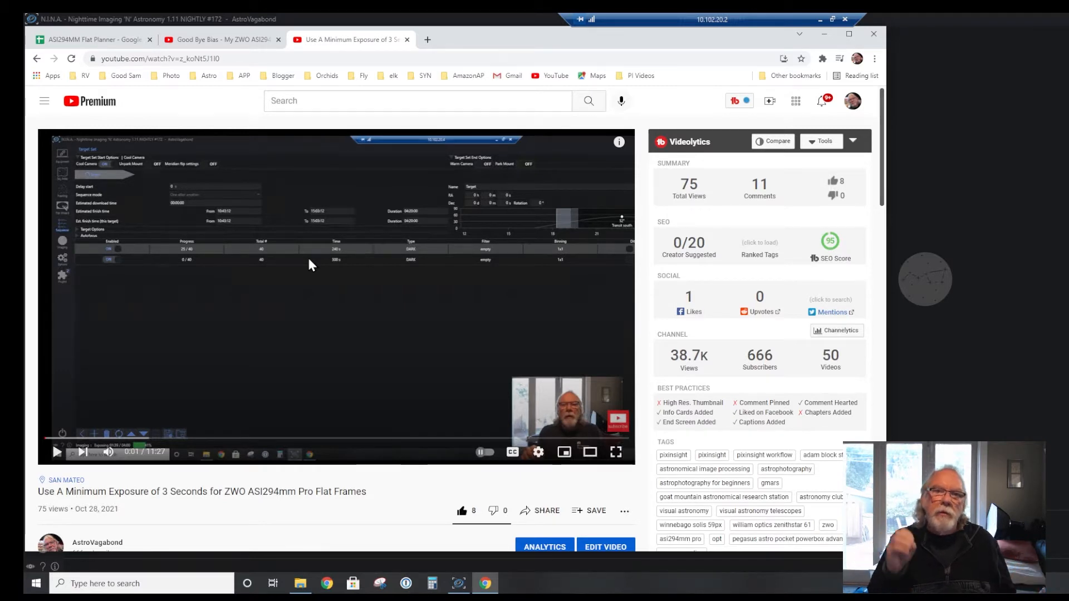
mouse_move(569, 147)
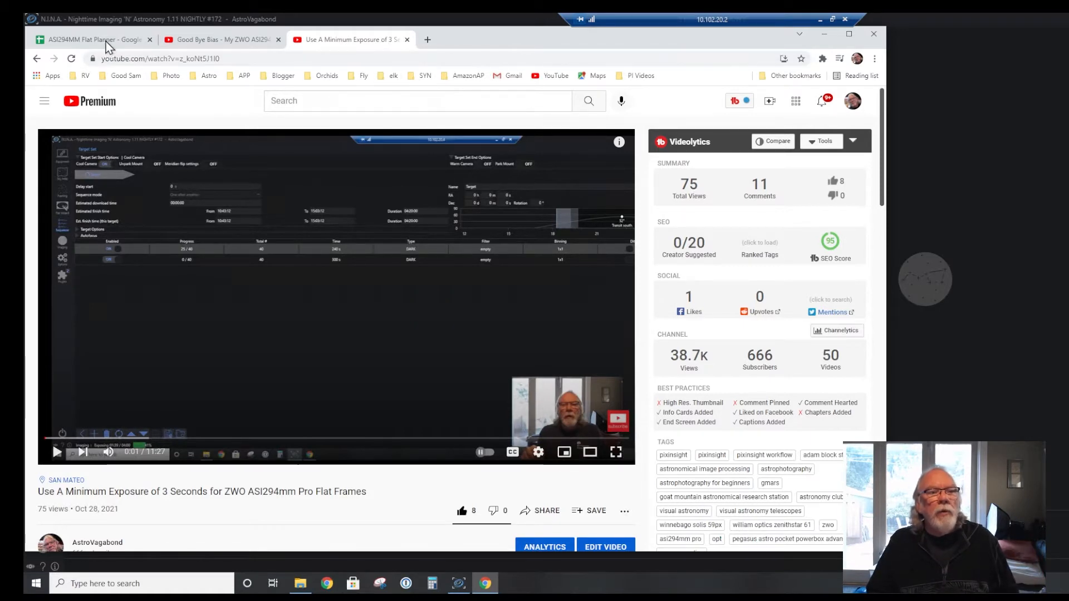
click(93, 39)
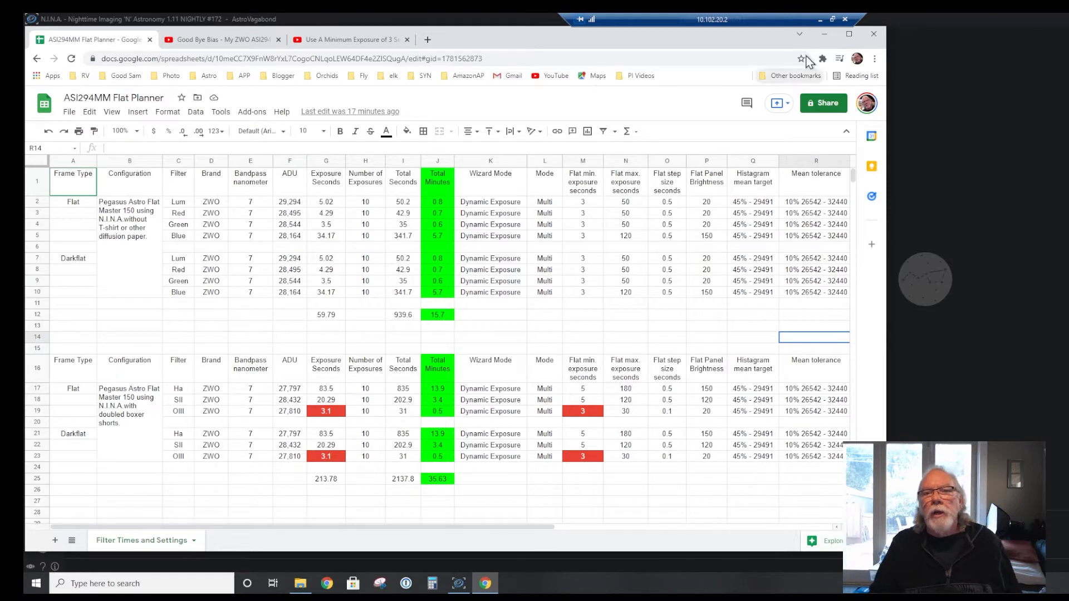
Switch to N.I.N.A. and show the FlatMaster flat panel page with per-filter trained exposure times.
click(458, 582)
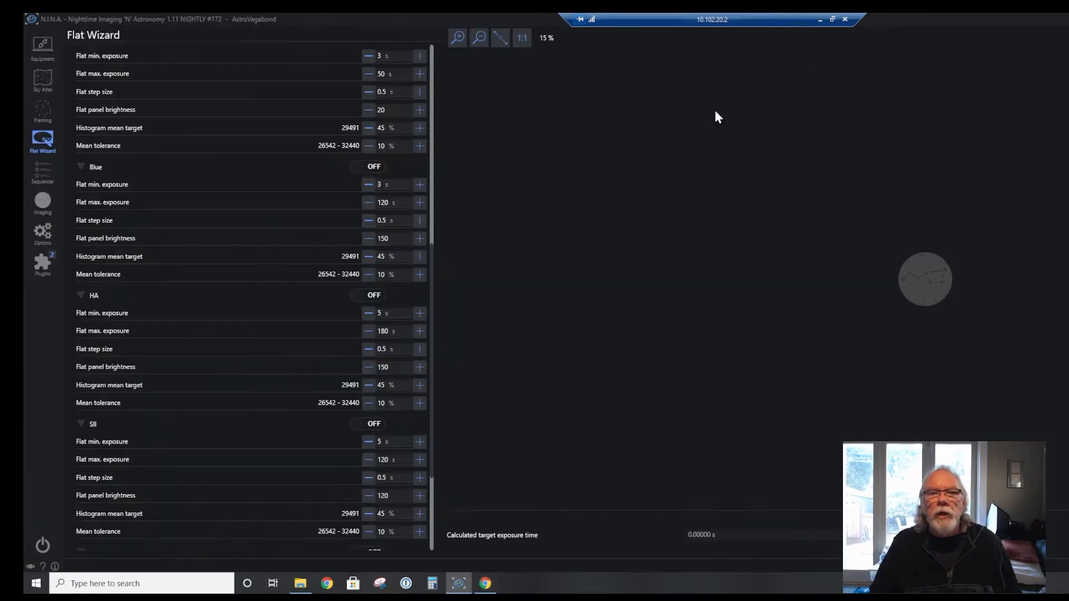
mouse_move(668, 141)
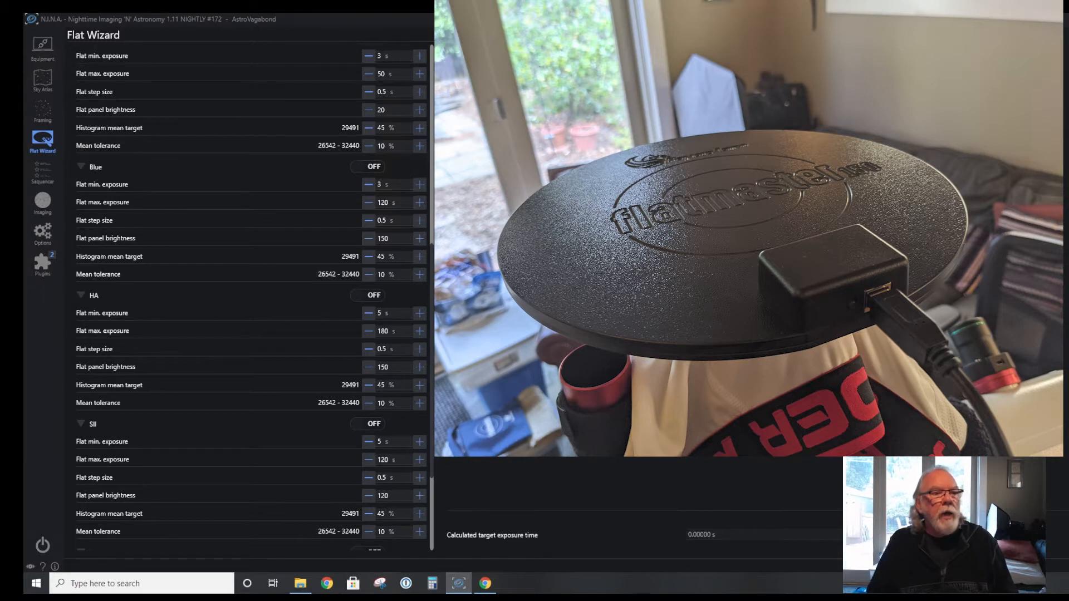
click(41, 48)
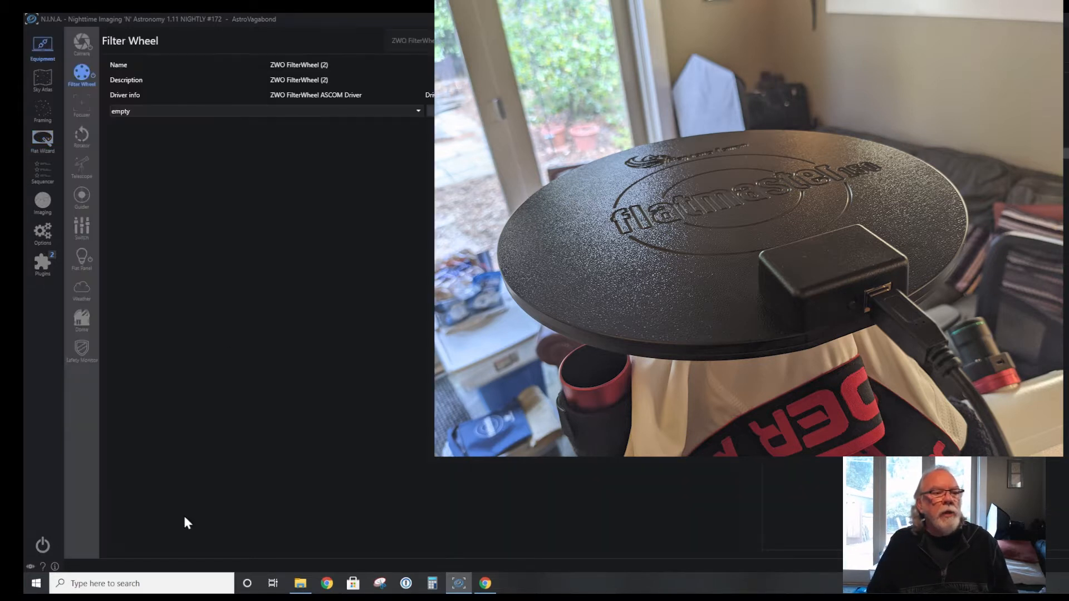
click(81, 257)
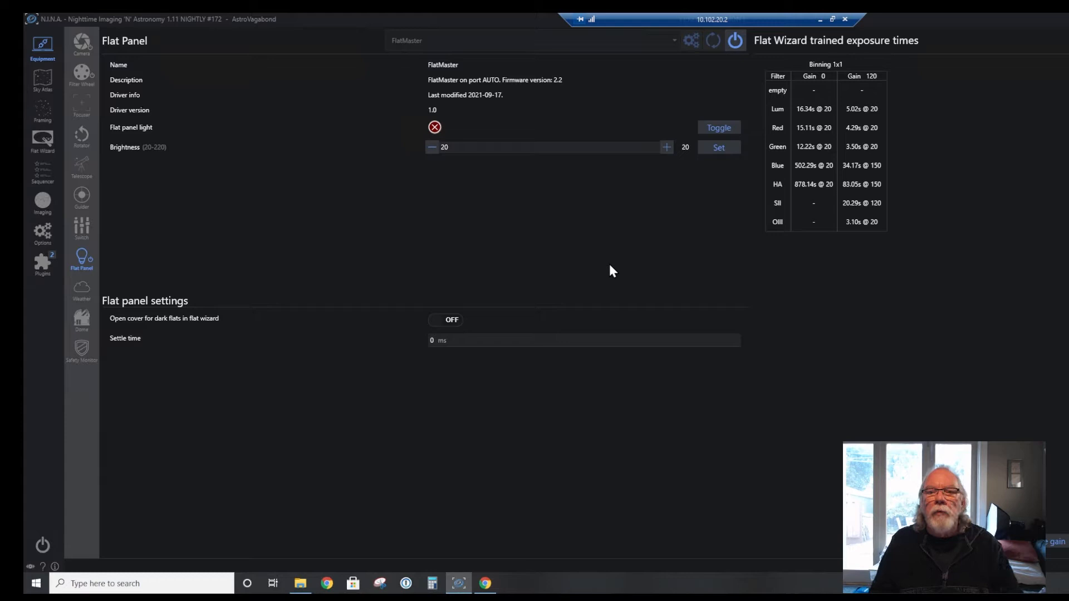
mouse_move(68, 101)
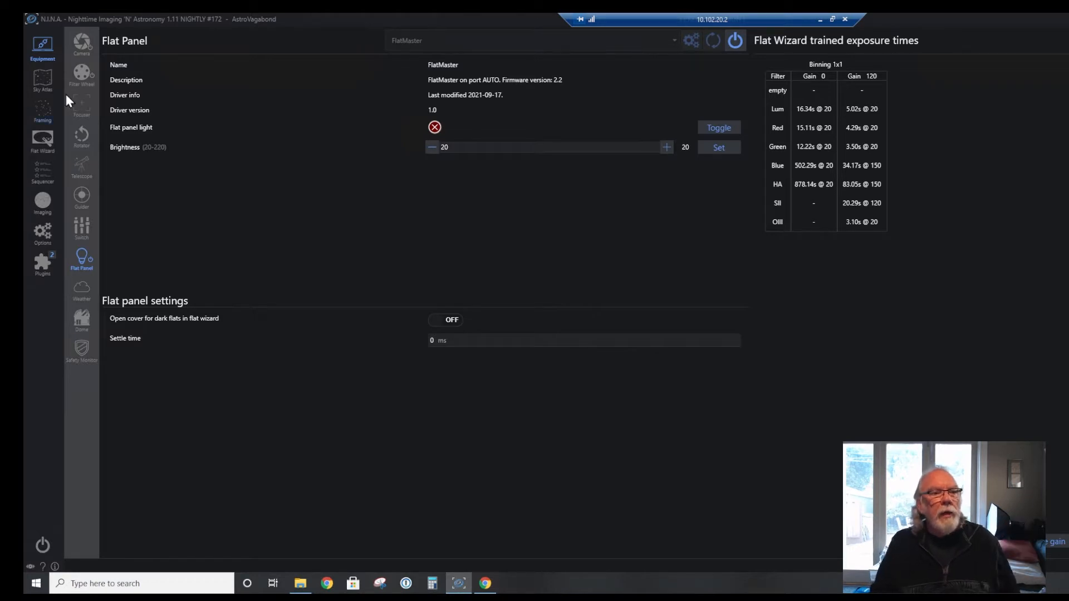
Show the Flat Wizard's general multi-mode settings above the Lum, Red and Green entries.
click(41, 141)
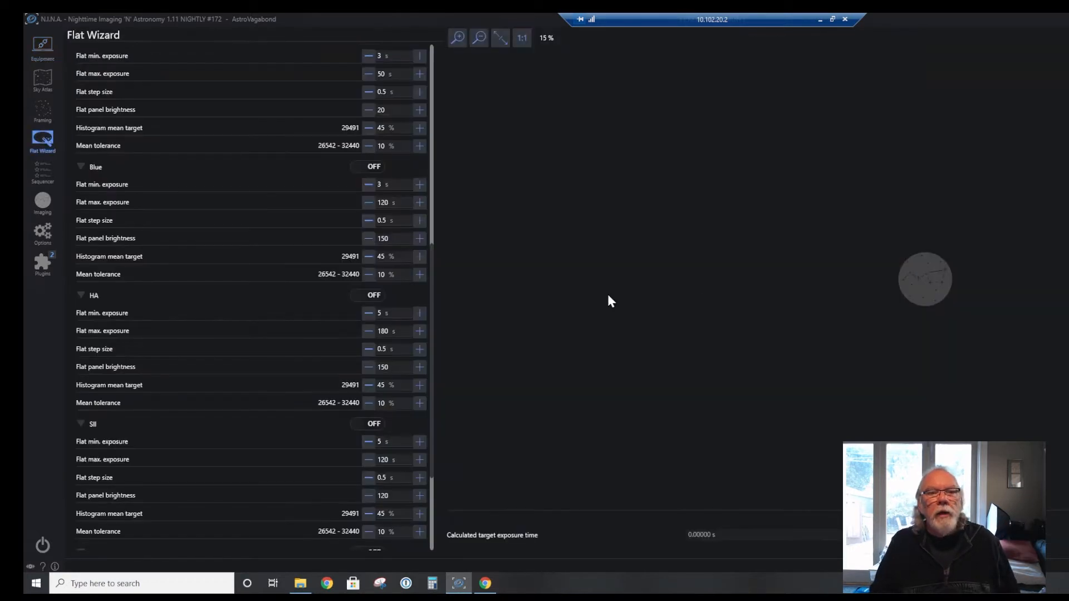
mouse_move(433, 293)
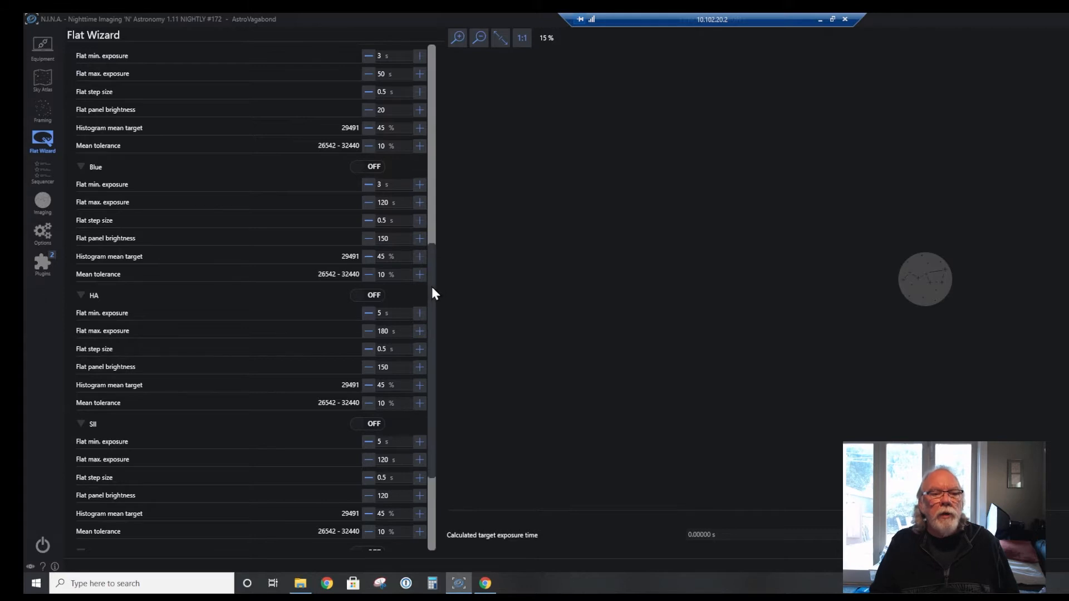
scroll(up, 3)
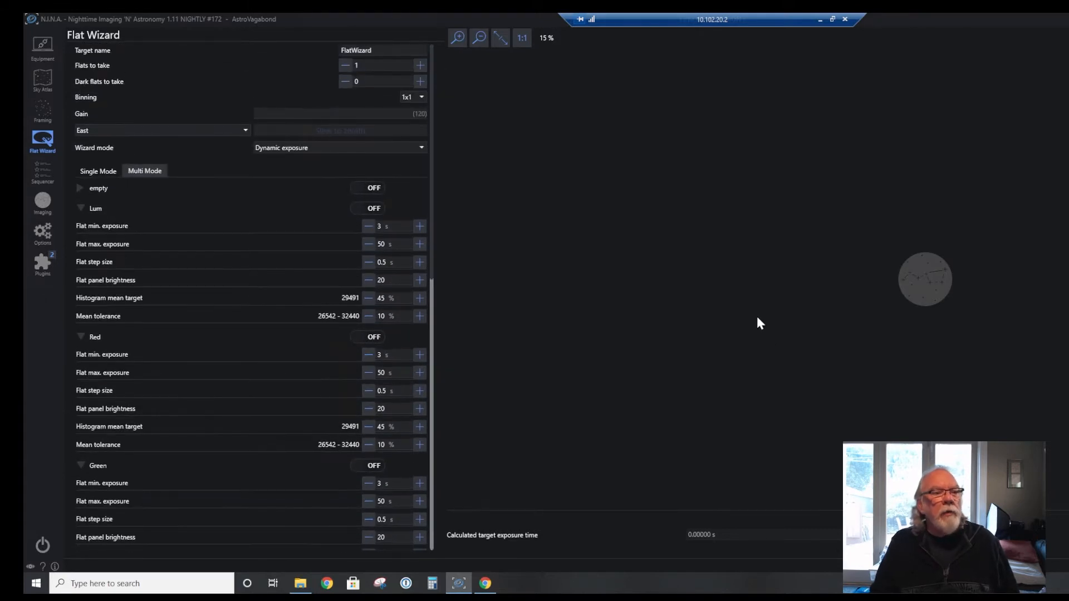
mouse_move(764, 294)
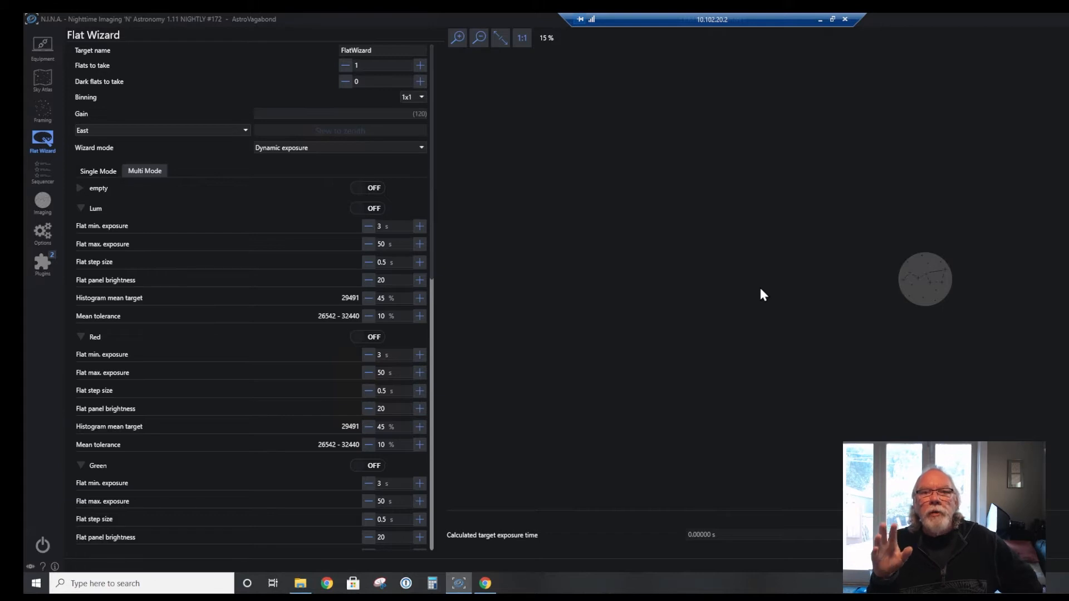
mouse_move(789, 274)
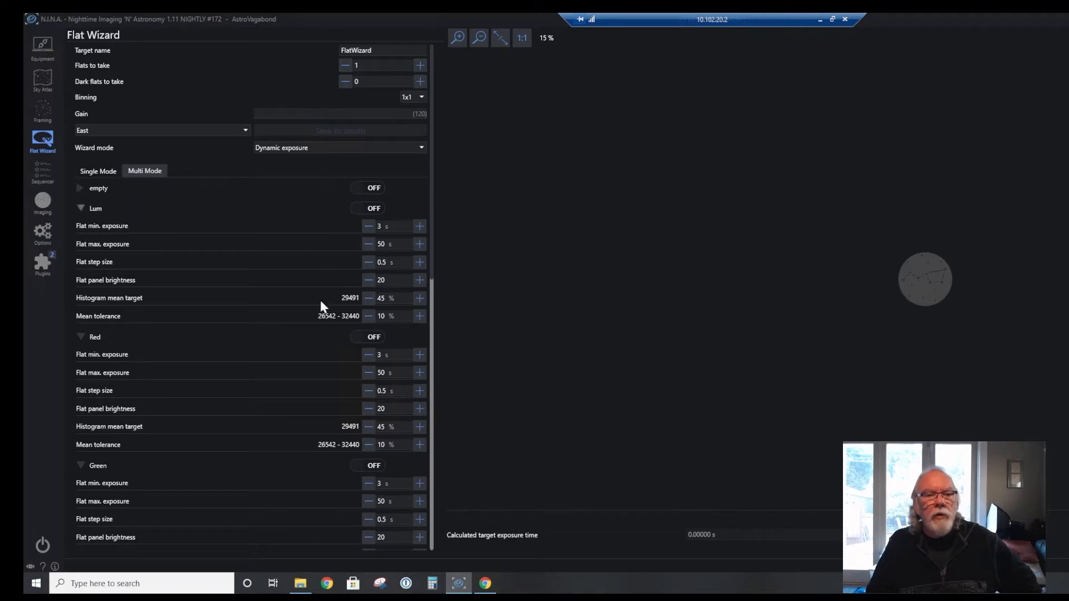
mouse_move(494, 353)
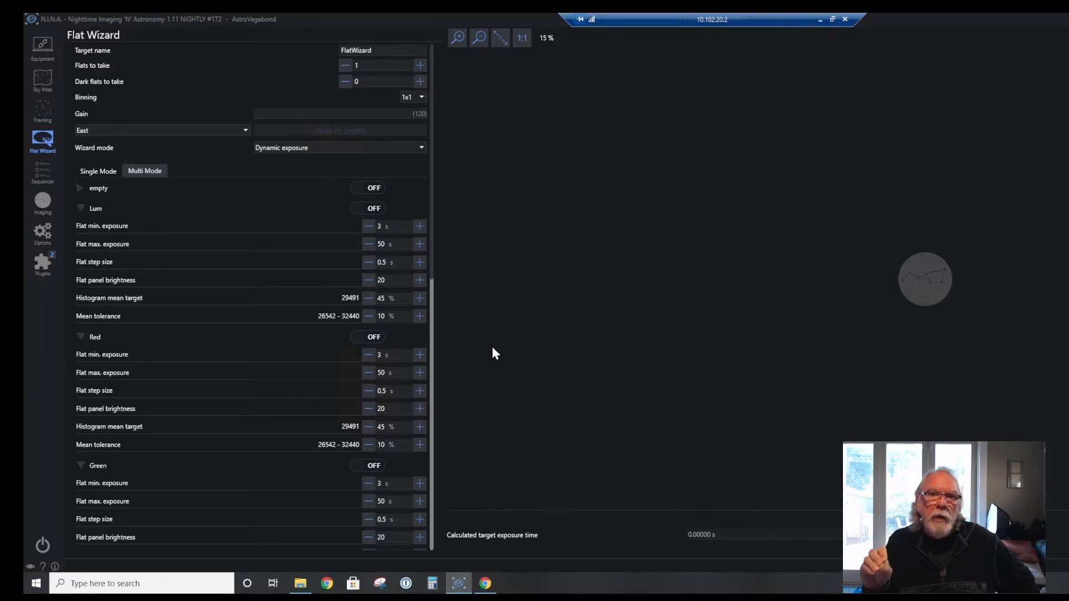
mouse_move(420, 259)
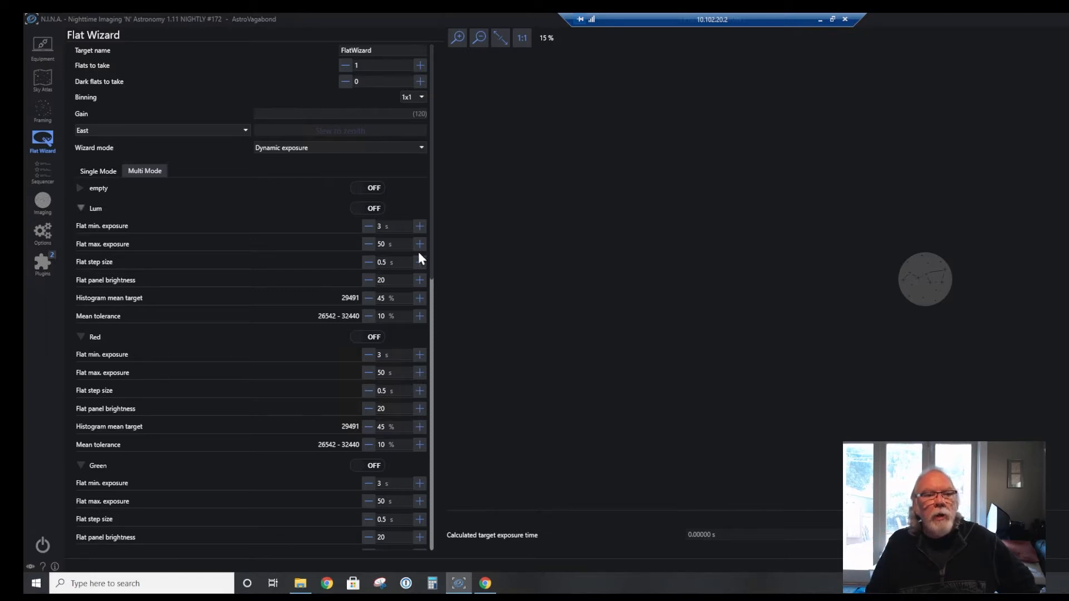
mouse_move(381, 236)
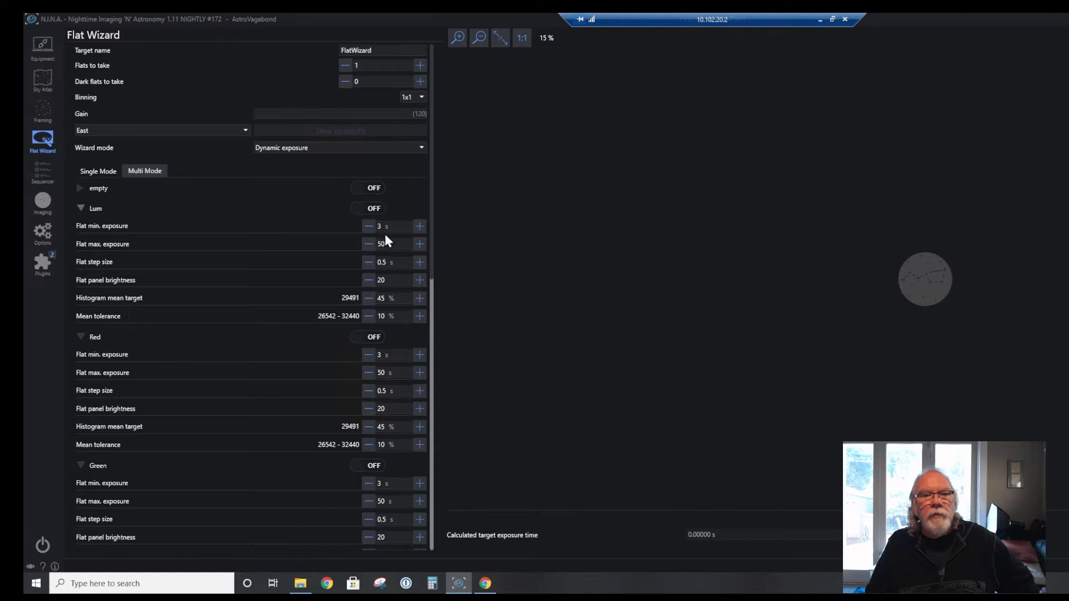
mouse_move(388, 241)
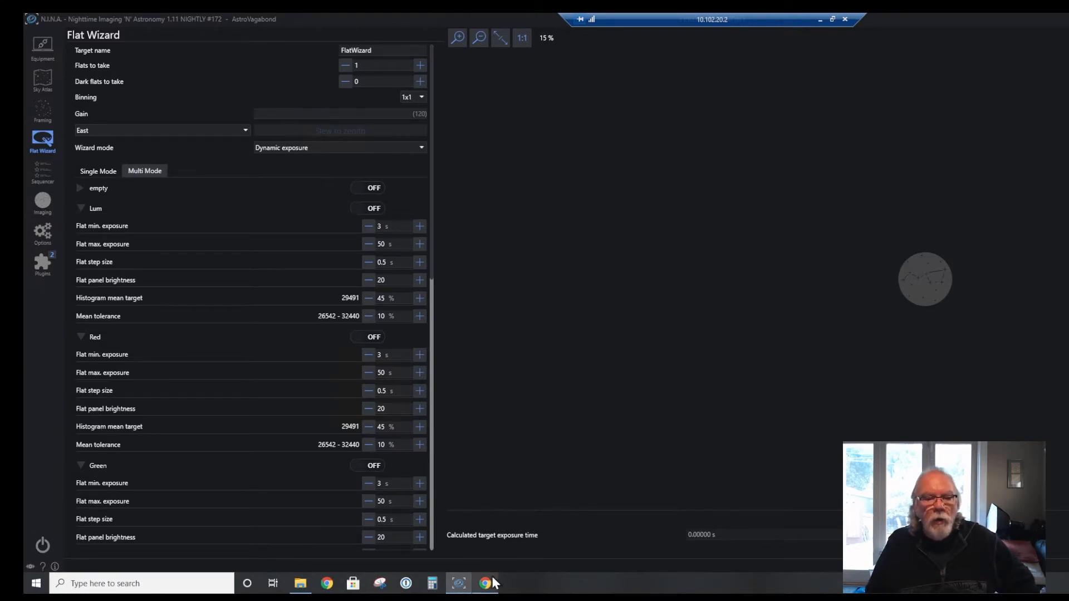
Switch back to the ASI294MM Flat Planner spreadsheet in Chrome.
click(484, 582)
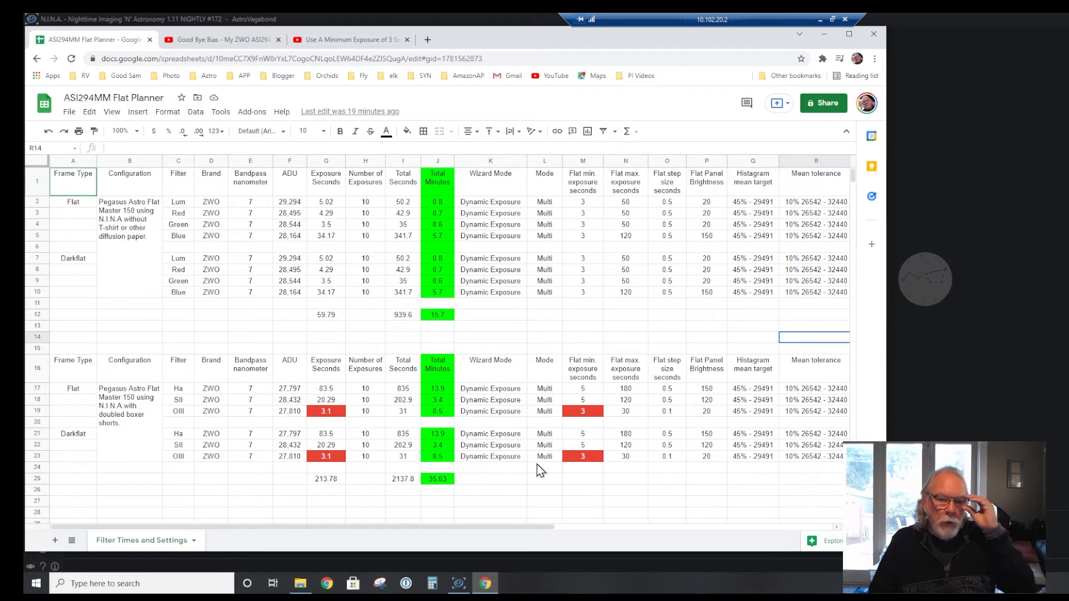
mouse_move(408, 397)
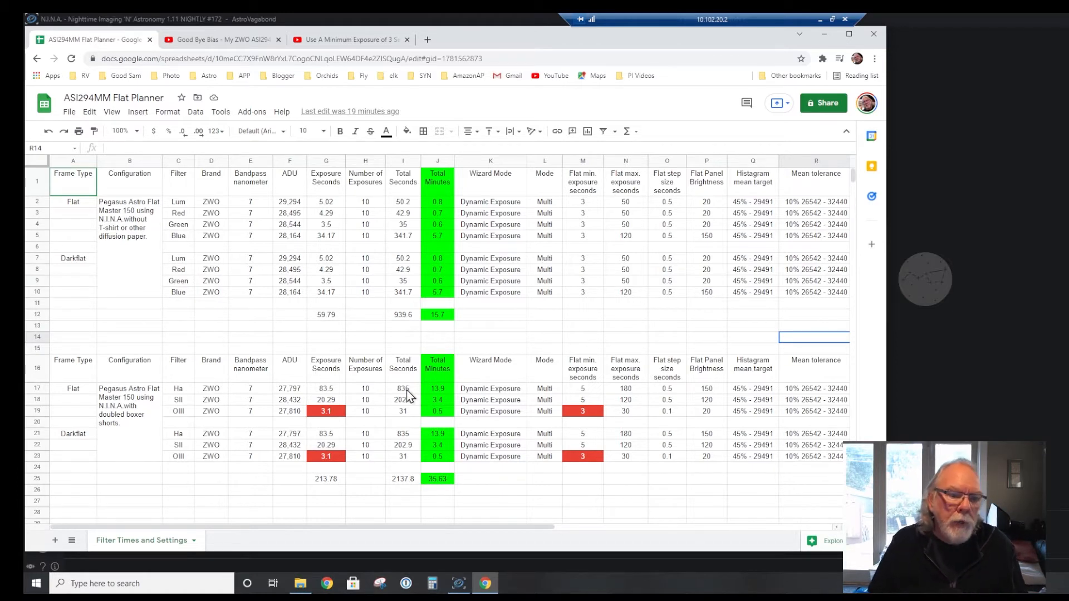
mouse_move(446, 331)
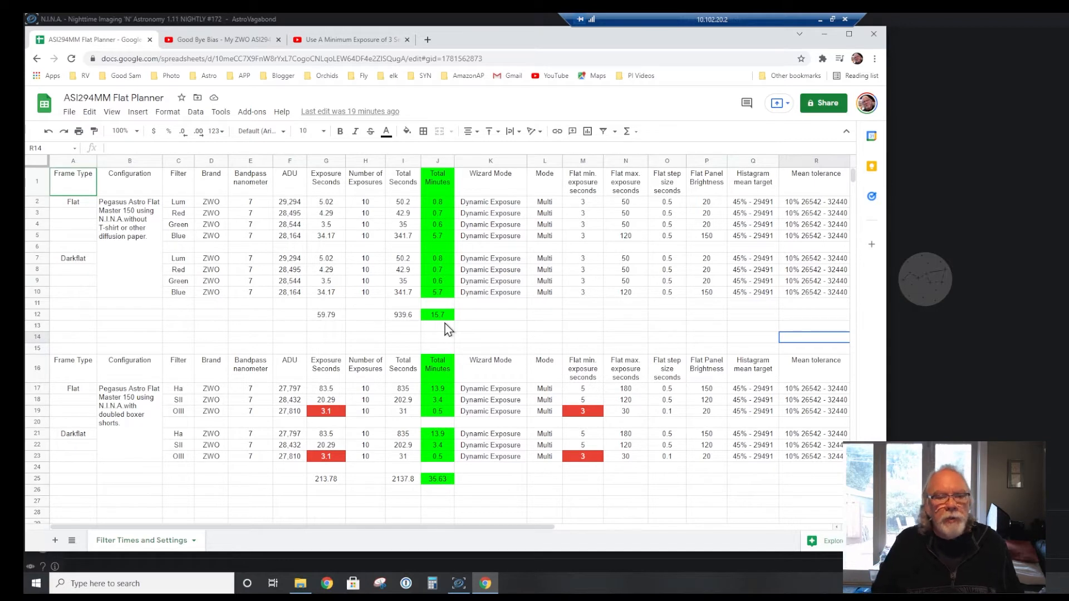
mouse_move(442, 330)
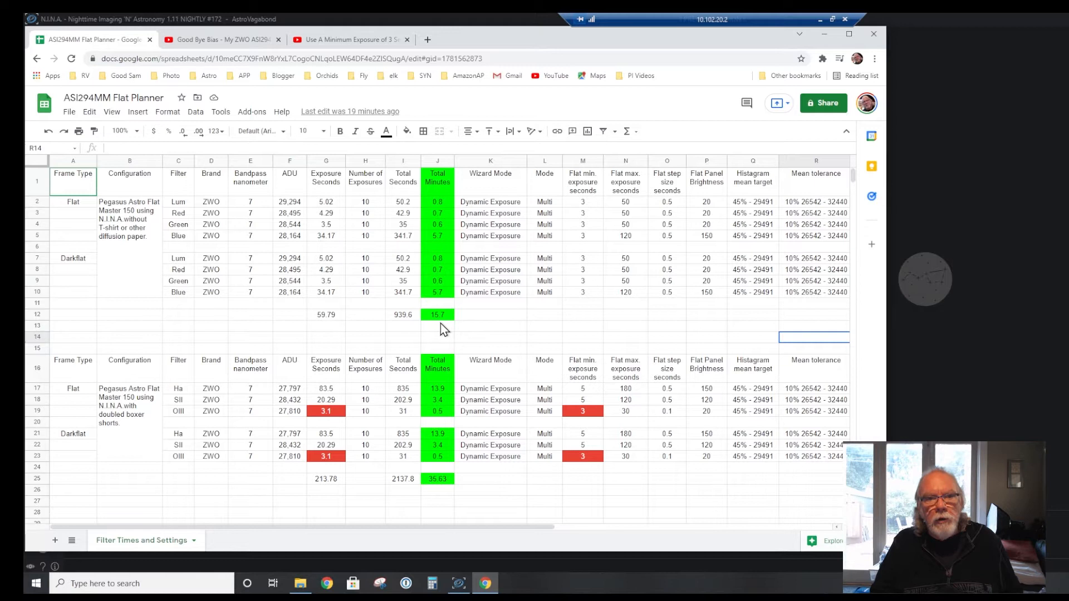
mouse_move(196, 218)
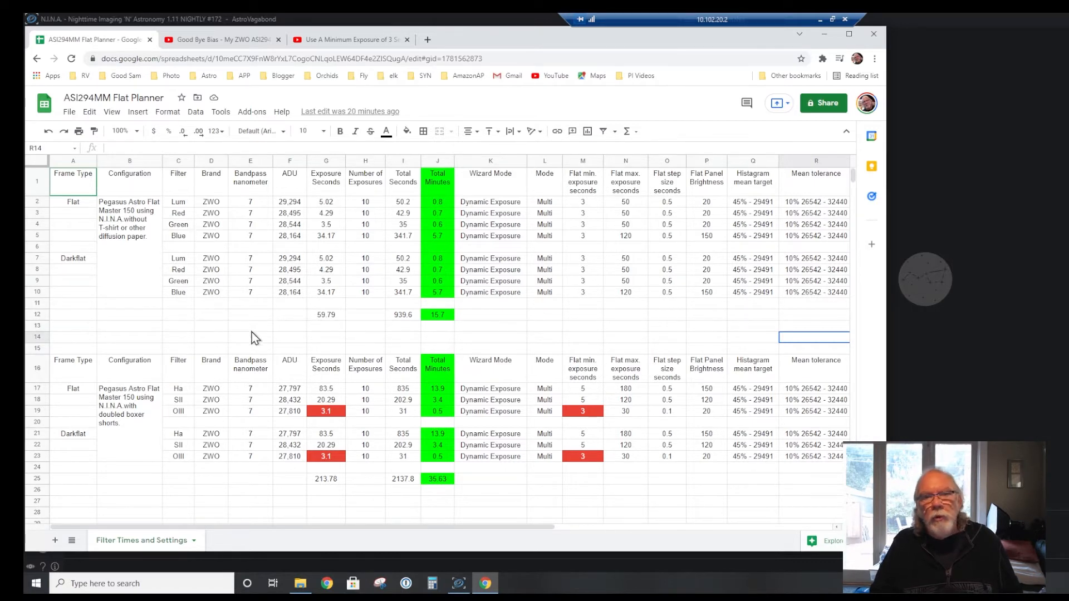
mouse_move(478, 335)
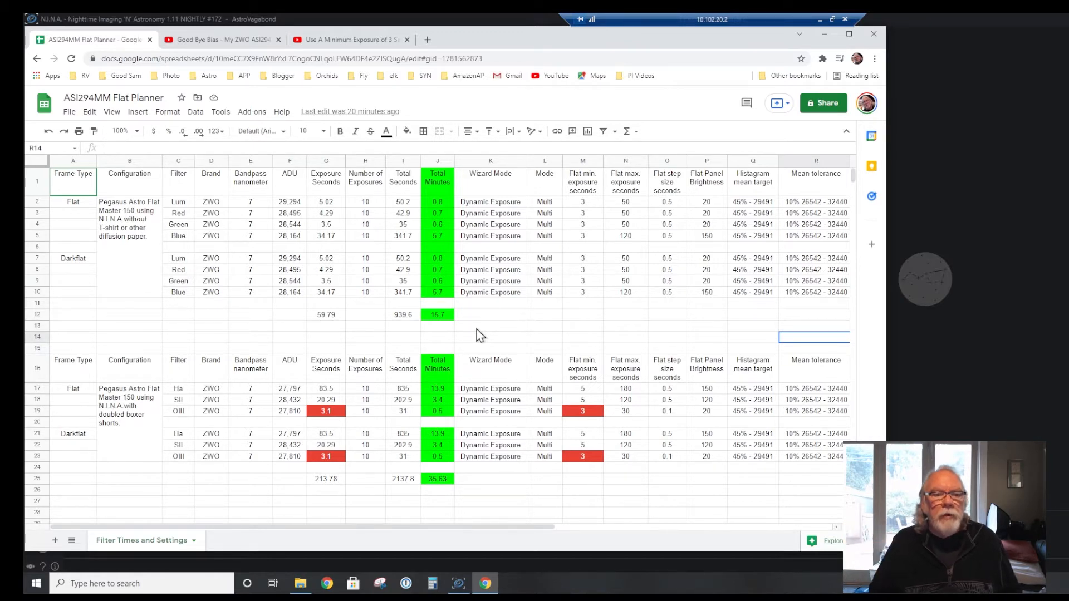
mouse_move(454, 323)
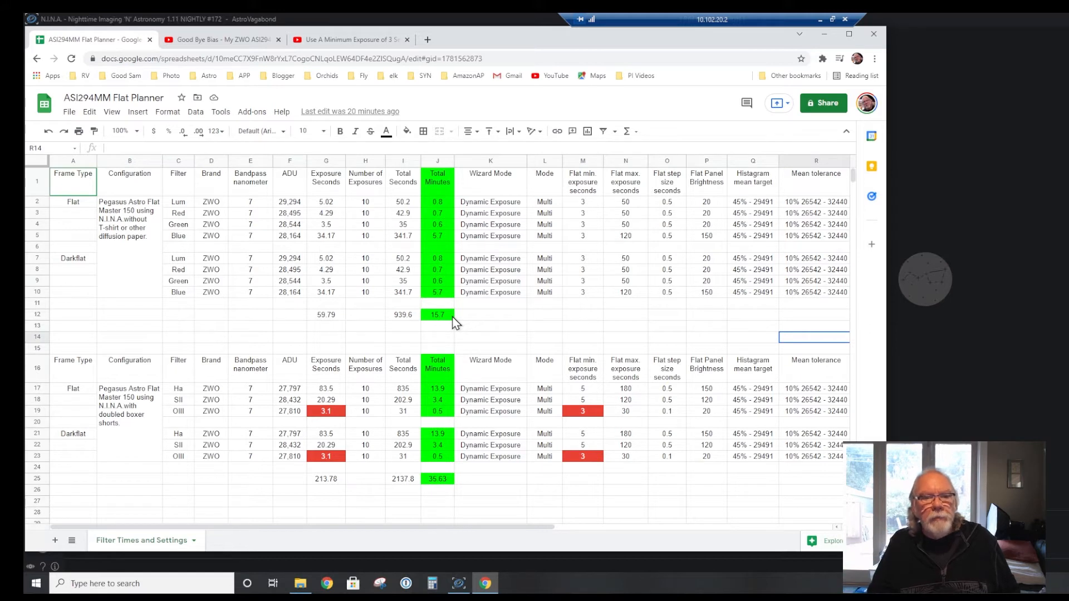
mouse_move(457, 338)
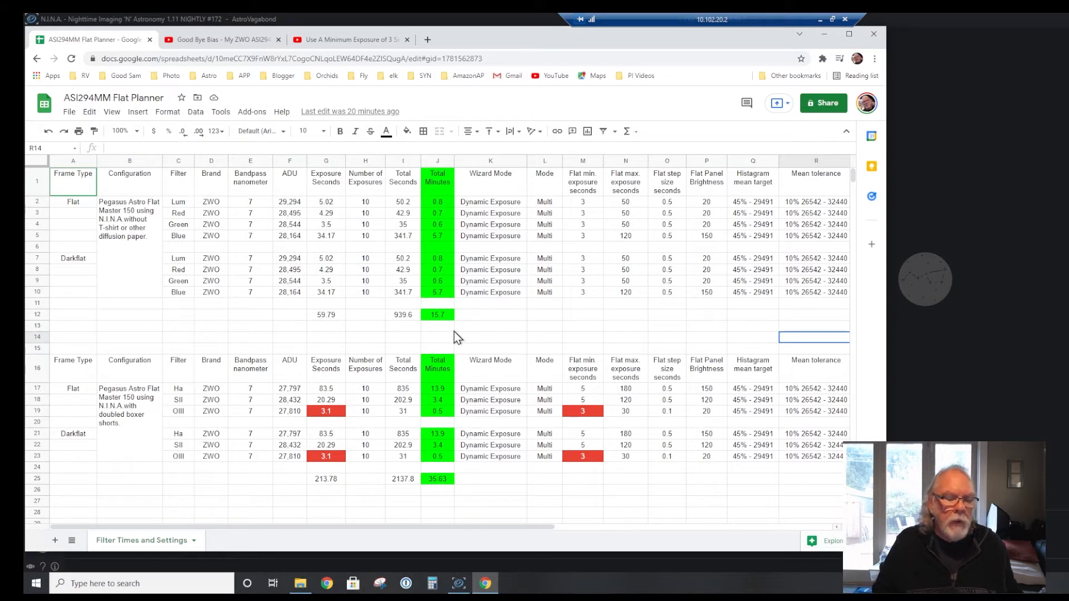
mouse_move(144, 539)
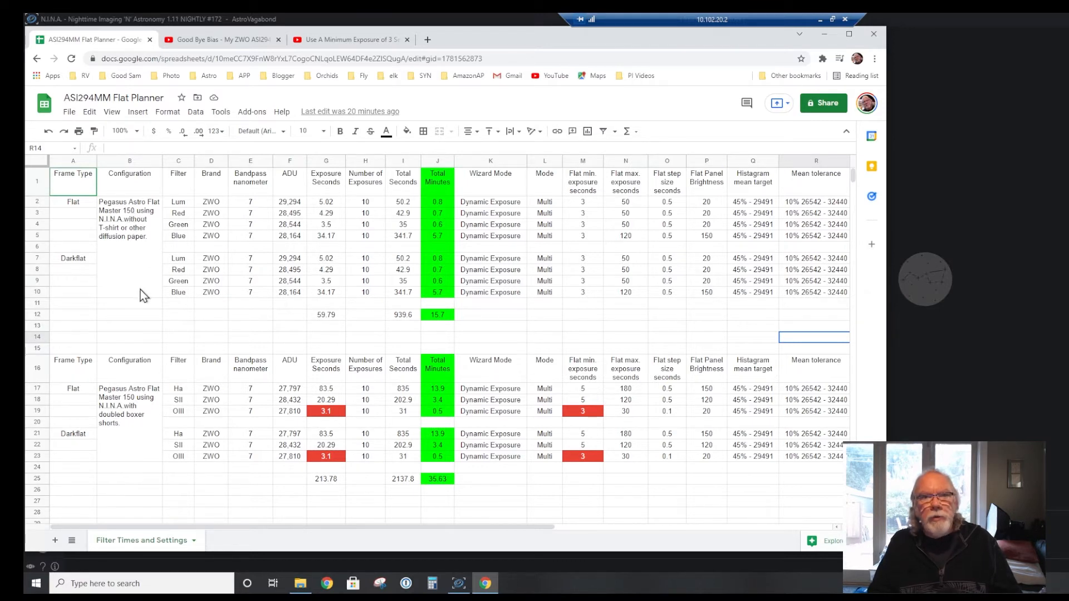
mouse_move(136, 266)
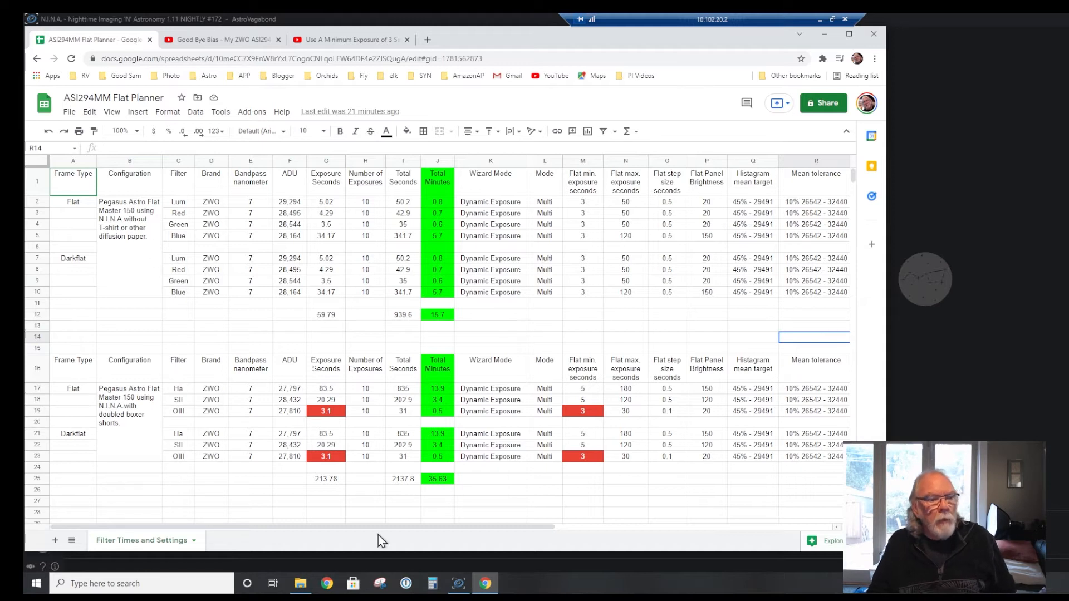
mouse_move(150, 466)
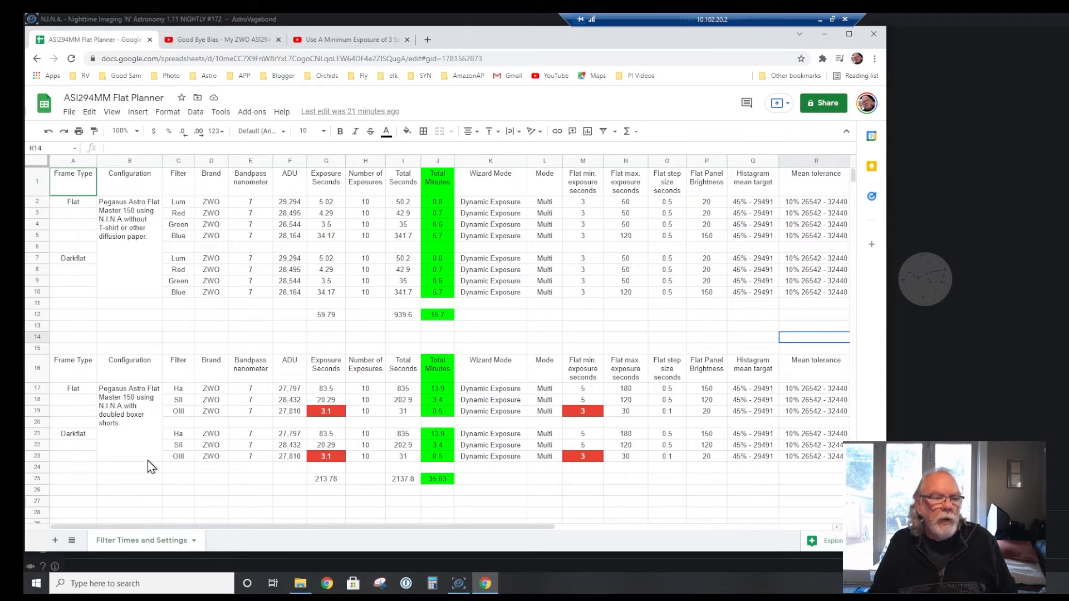
mouse_move(420, 436)
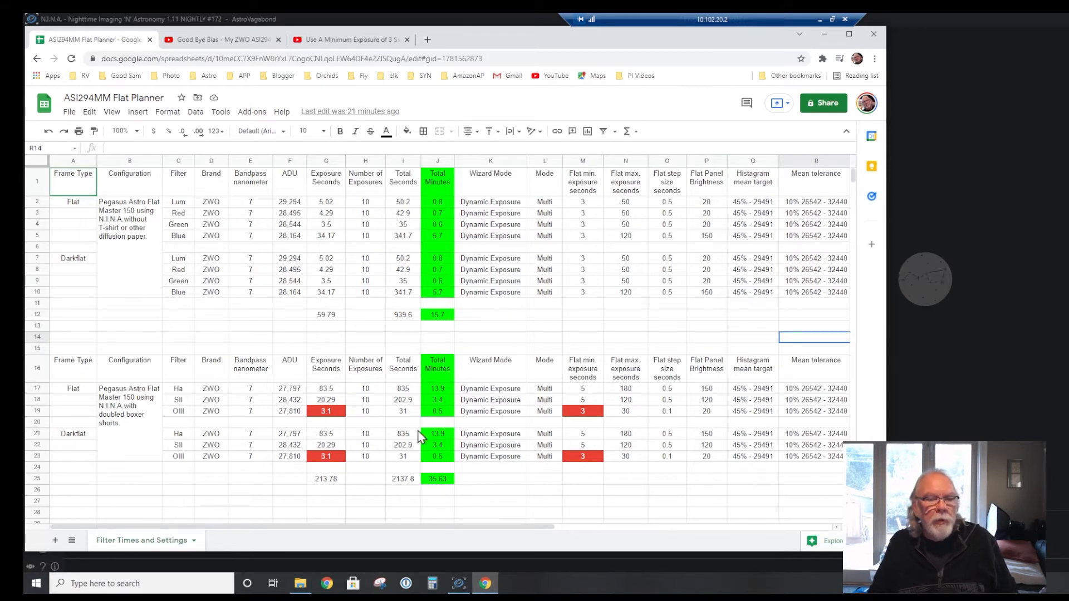
mouse_move(354, 475)
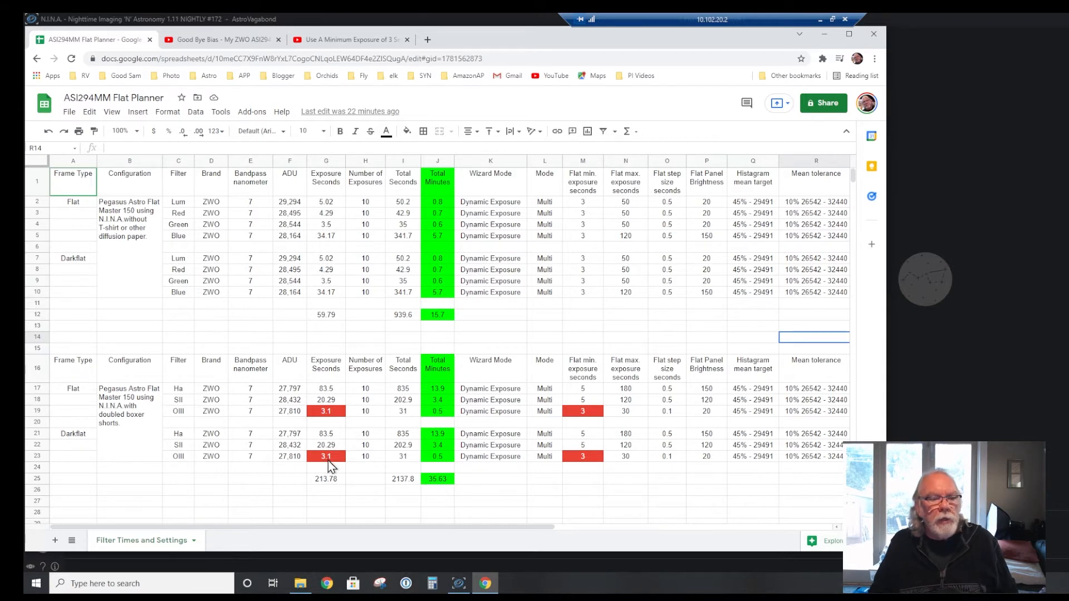
mouse_move(168, 466)
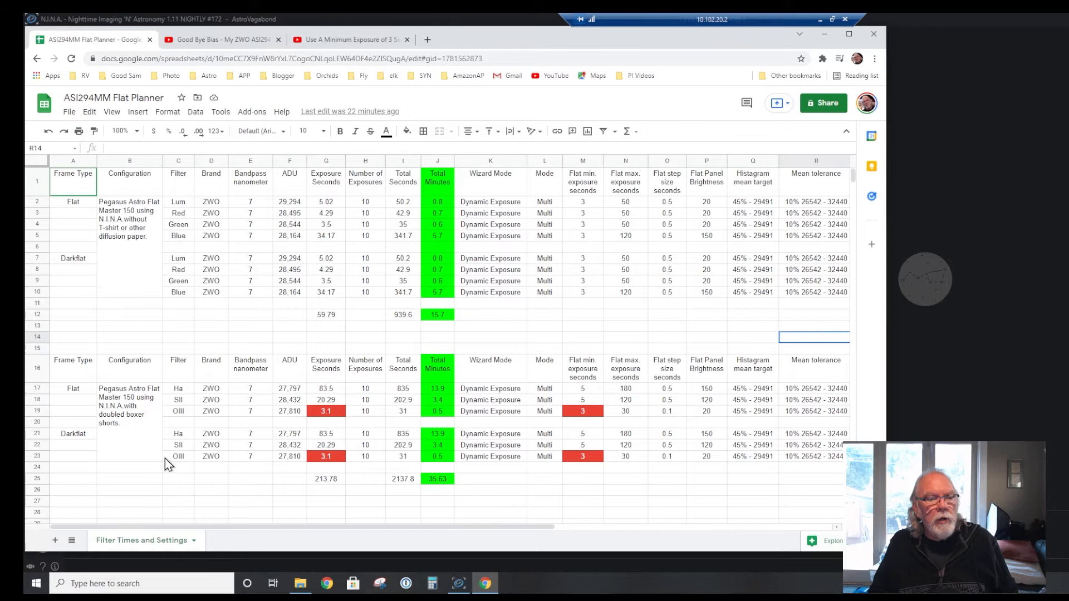
mouse_move(330, 467)
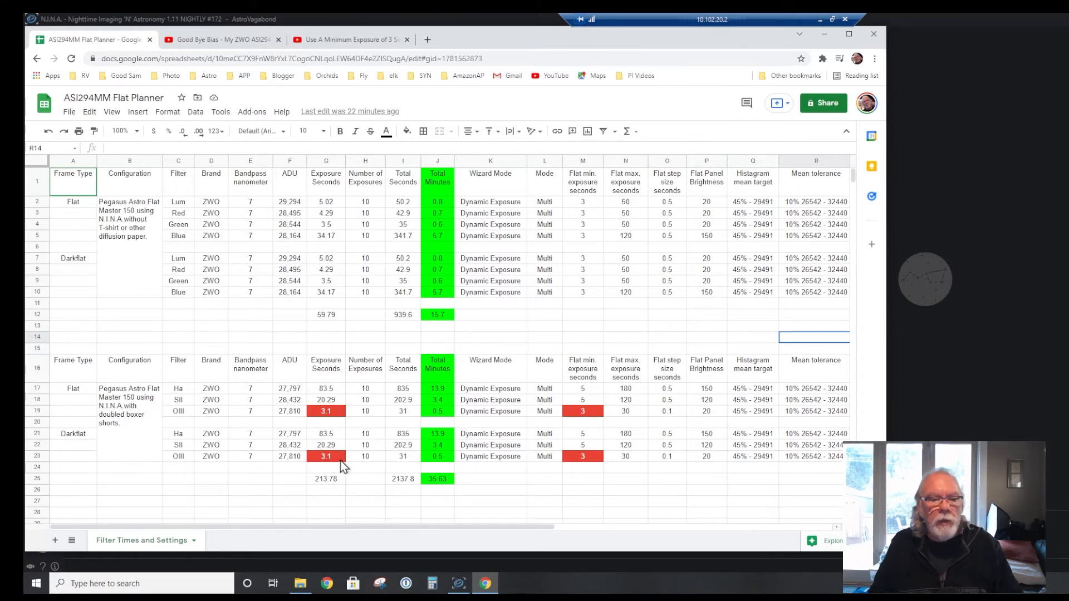
mouse_move(441, 508)
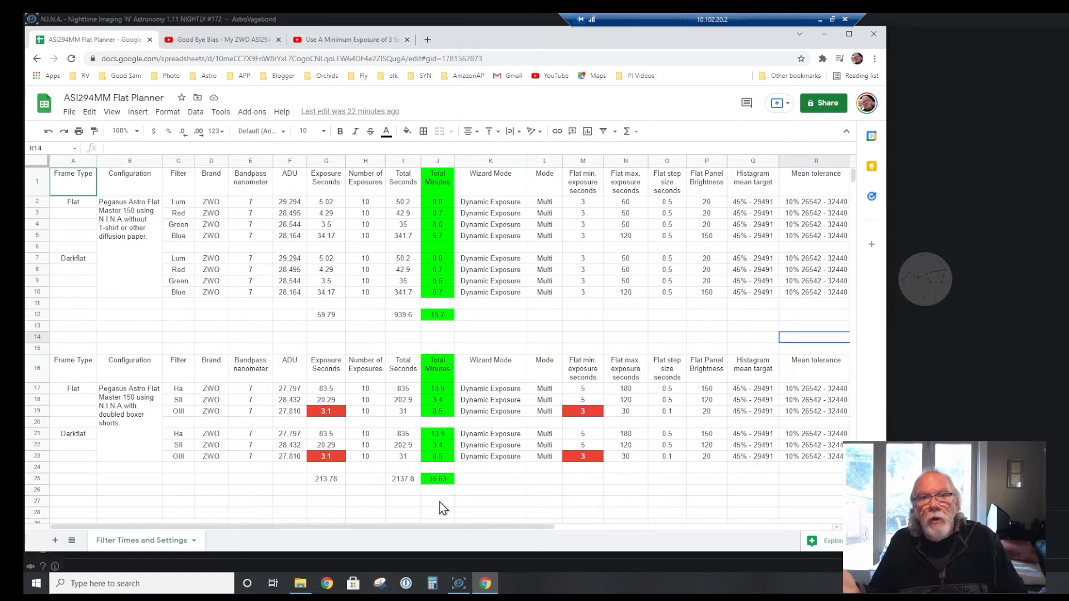
mouse_move(445, 497)
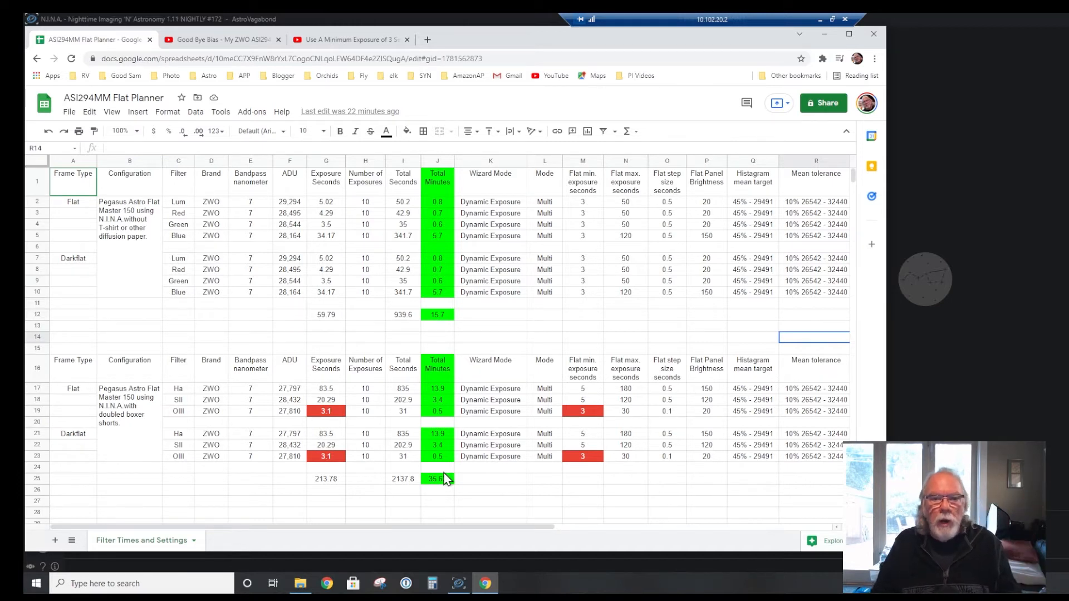
mouse_move(481, 433)
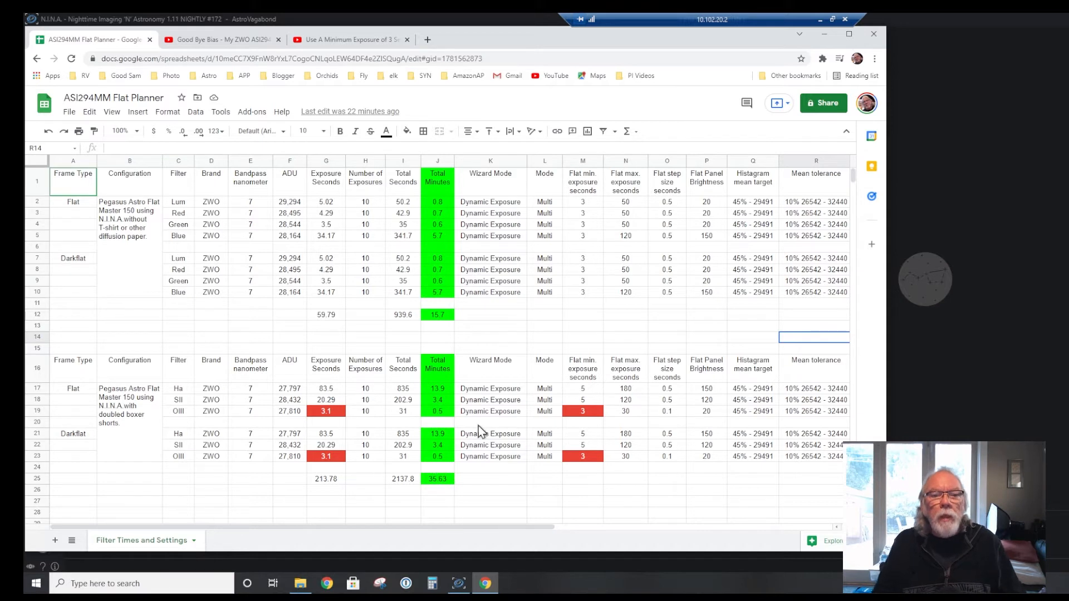
mouse_move(634, 268)
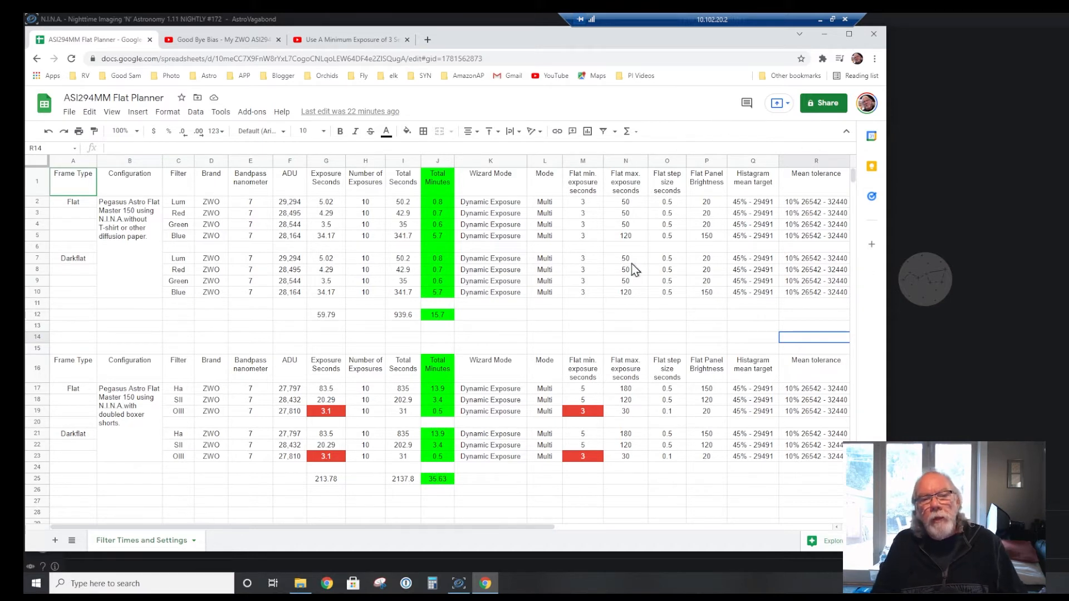
mouse_move(822, 44)
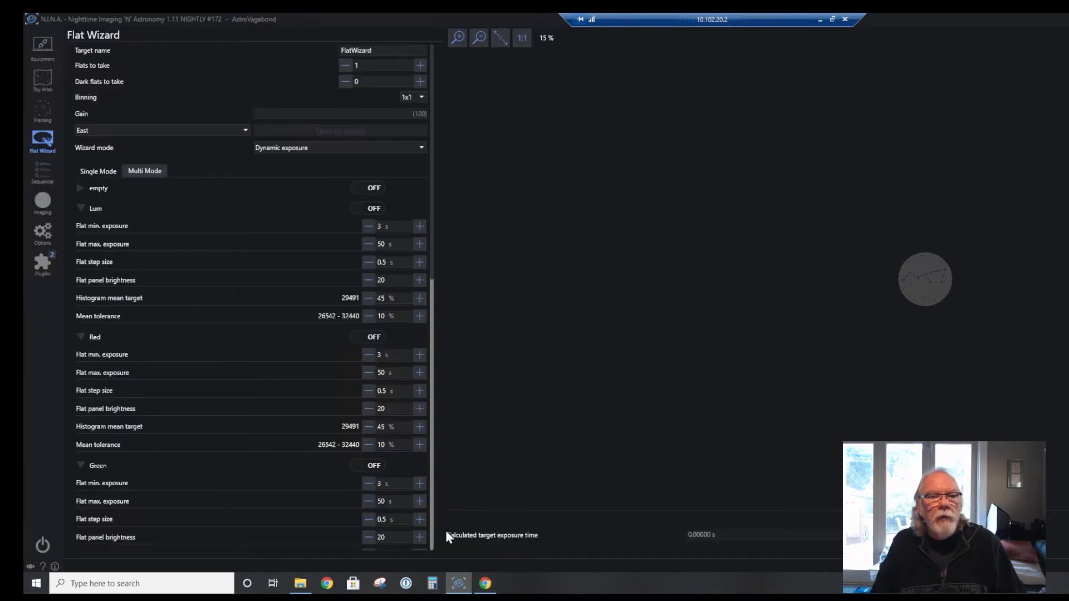
mouse_move(632, 294)
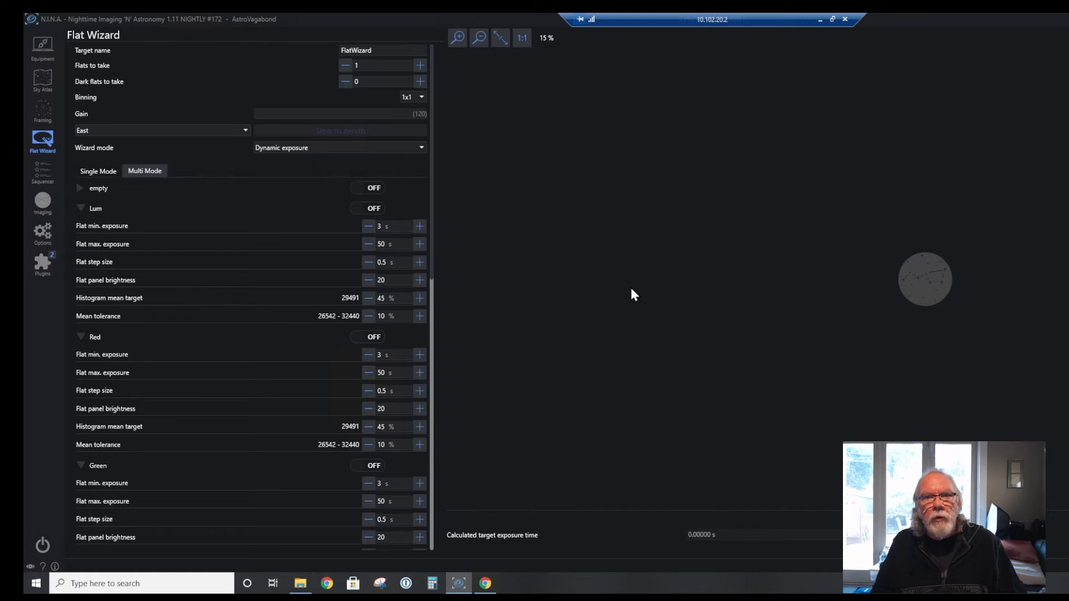
mouse_move(501, 515)
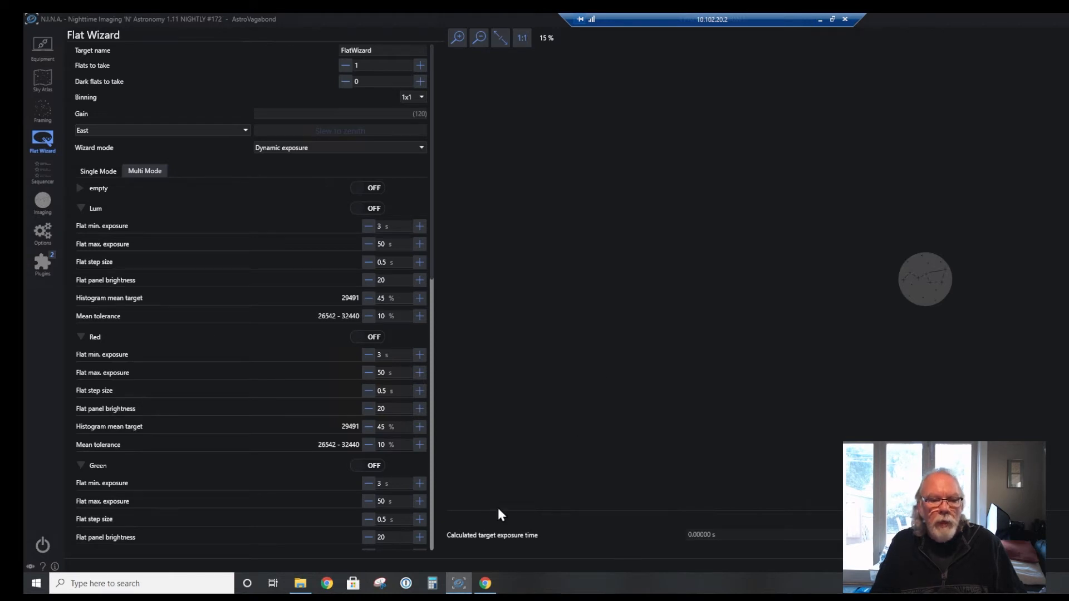
Return from N.I.N.A. to the Flat Planner table of per-filter exposure times.
click(484, 583)
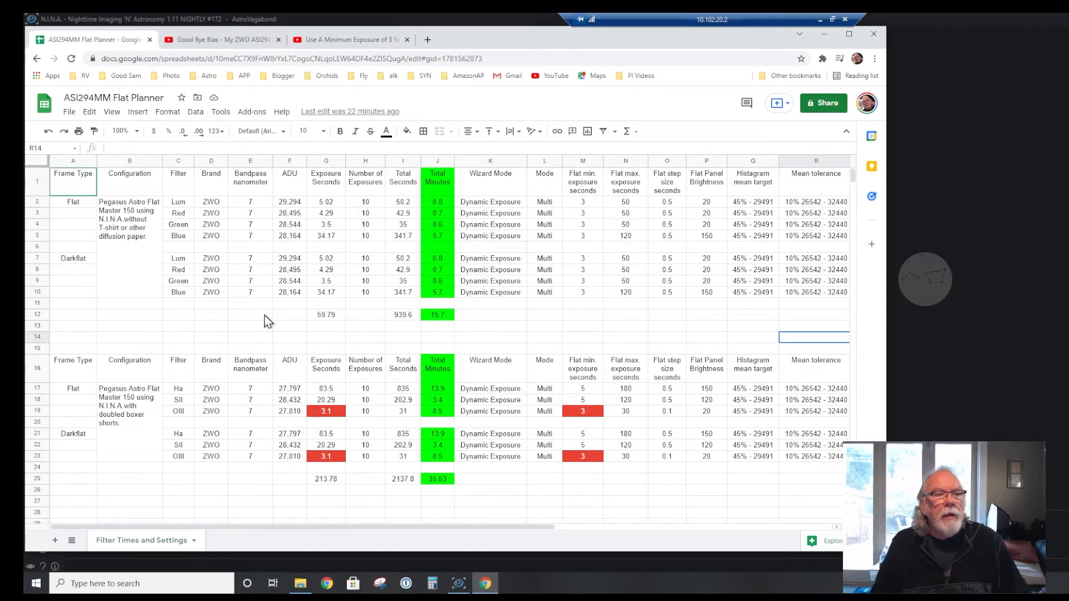
mouse_move(294, 214)
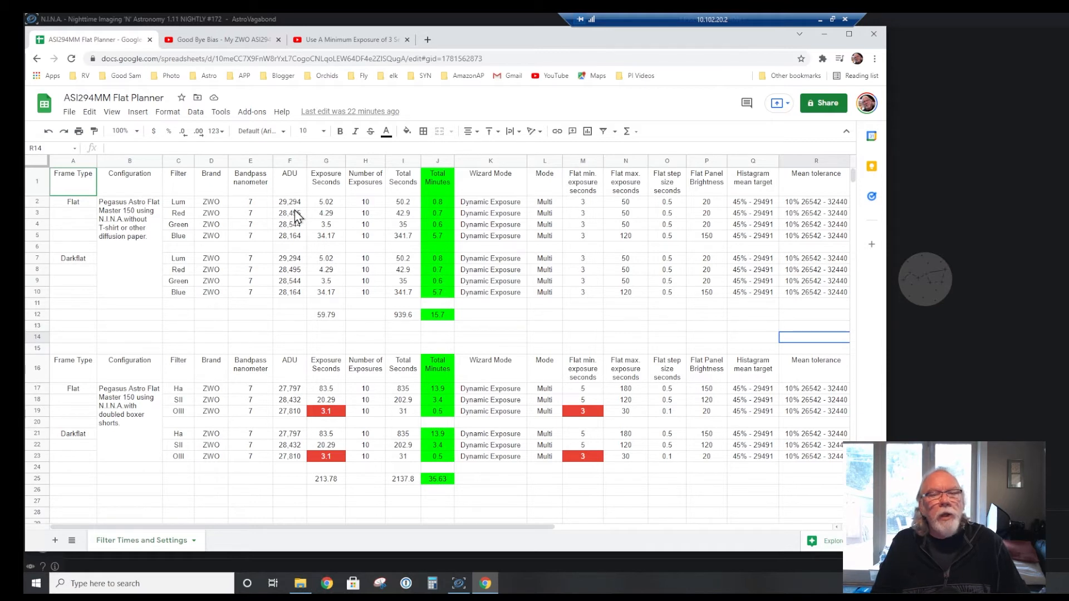
mouse_move(298, 225)
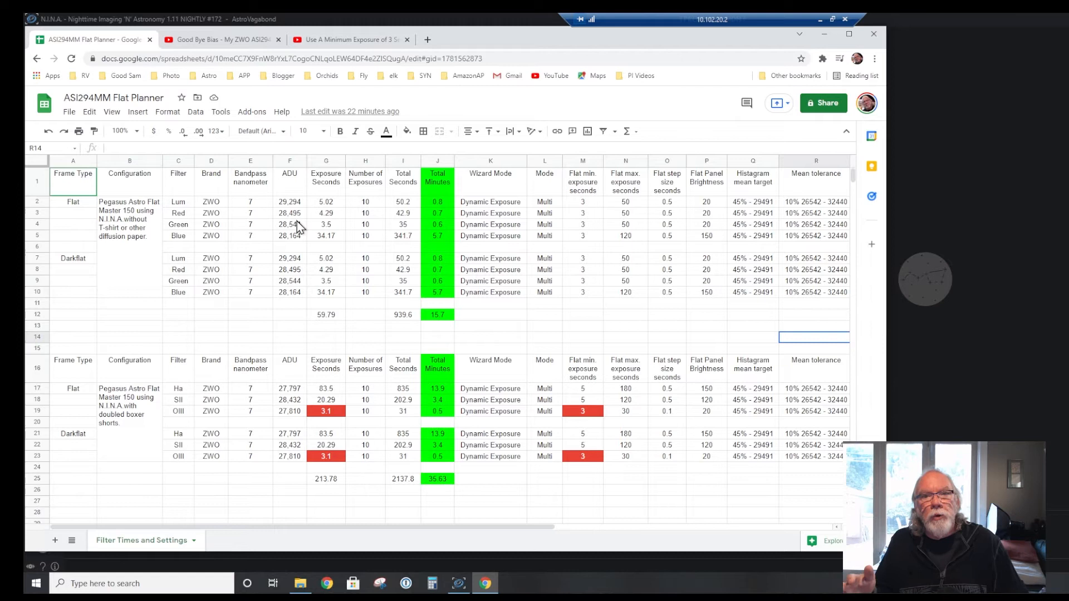
mouse_move(284, 235)
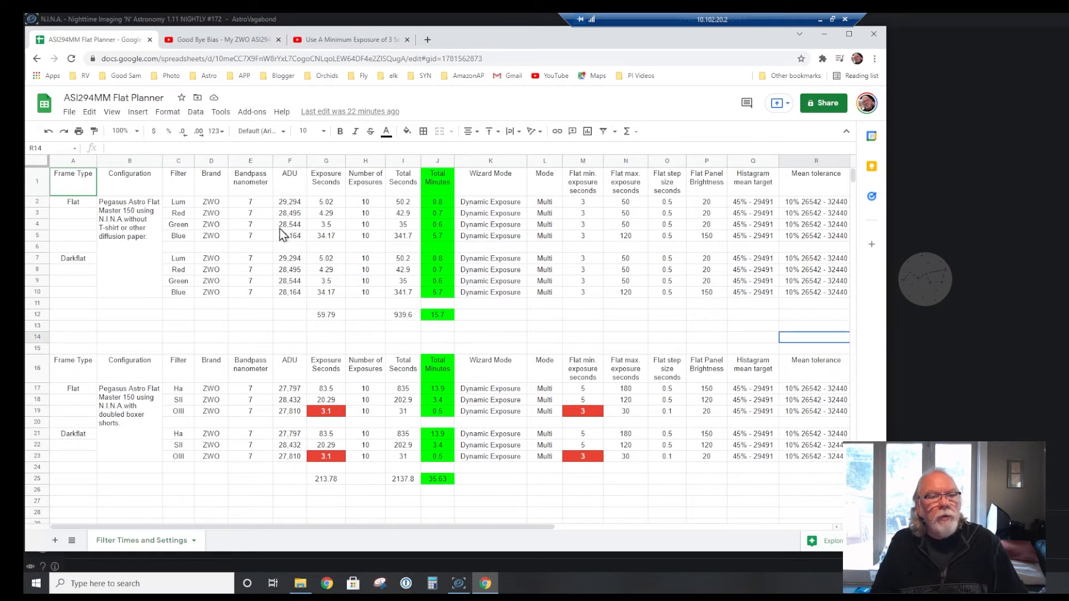
mouse_move(314, 183)
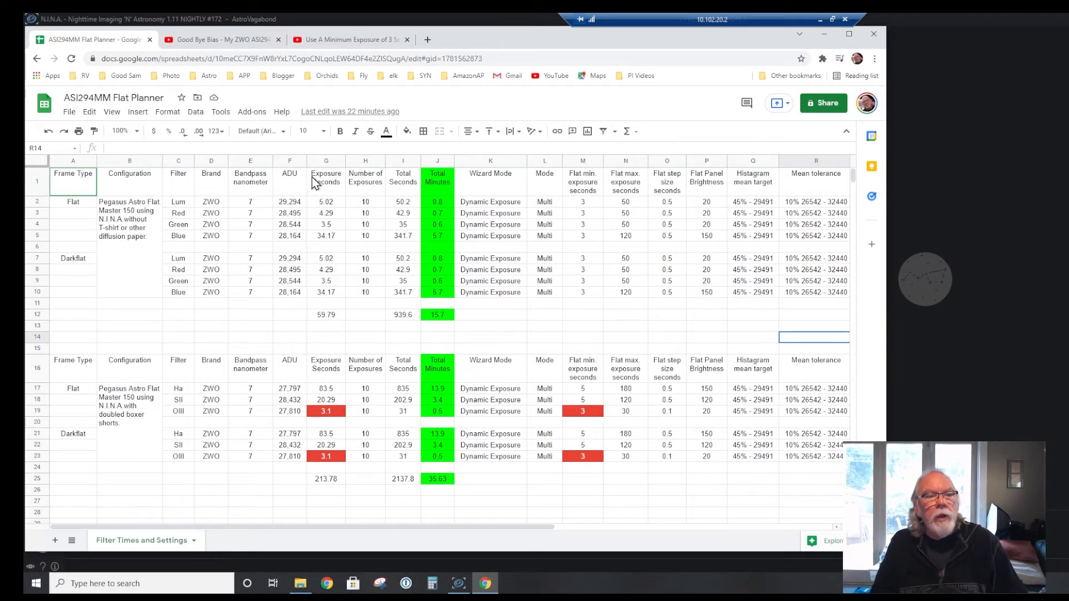
mouse_move(336, 247)
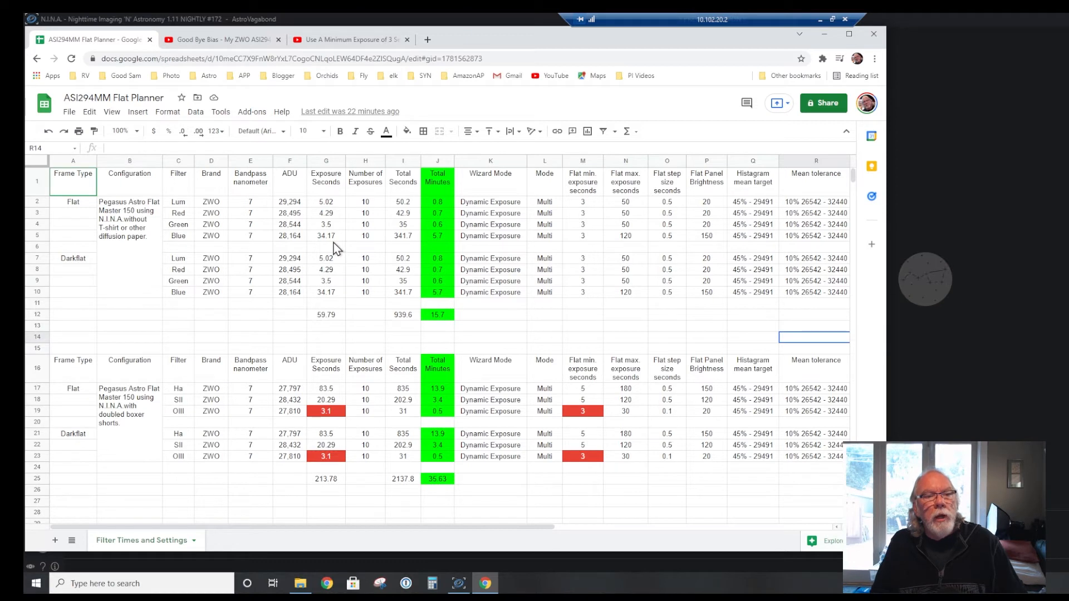
mouse_move(336, 243)
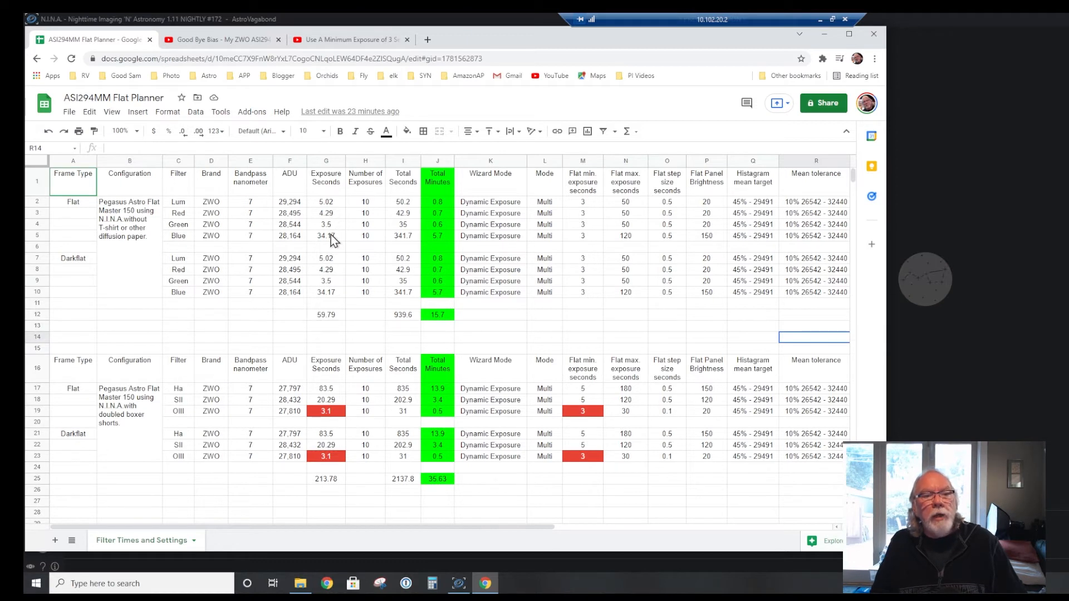
mouse_move(324, 277)
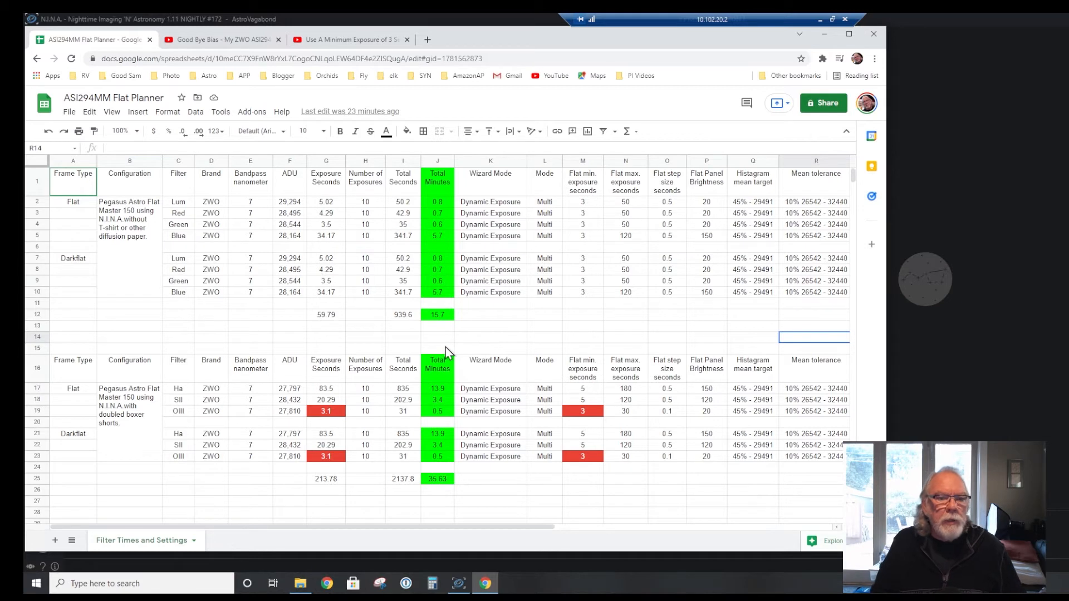
mouse_move(440, 341)
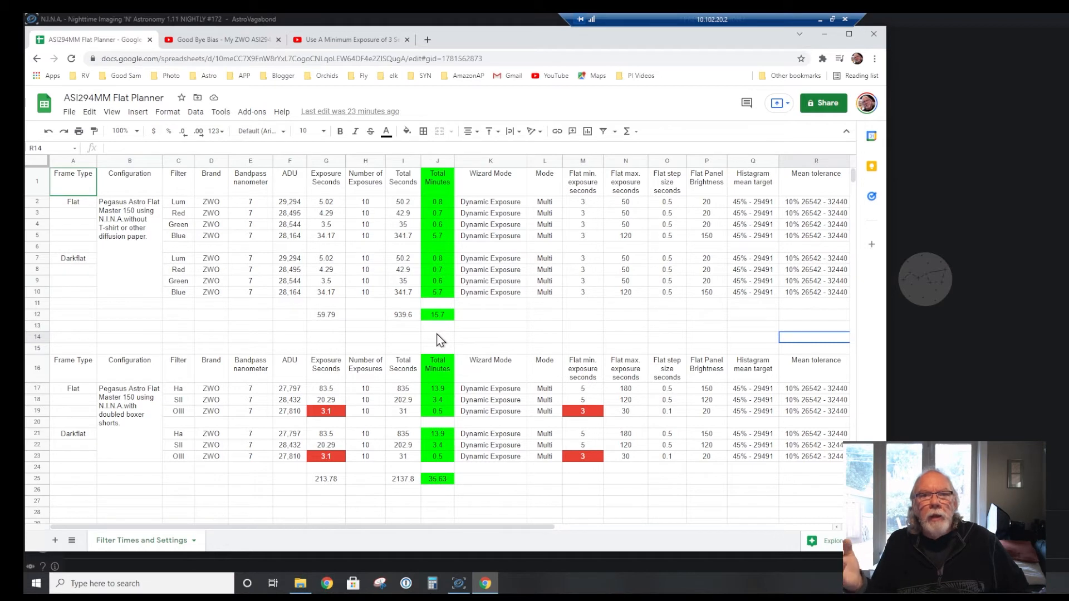
mouse_move(367, 329)
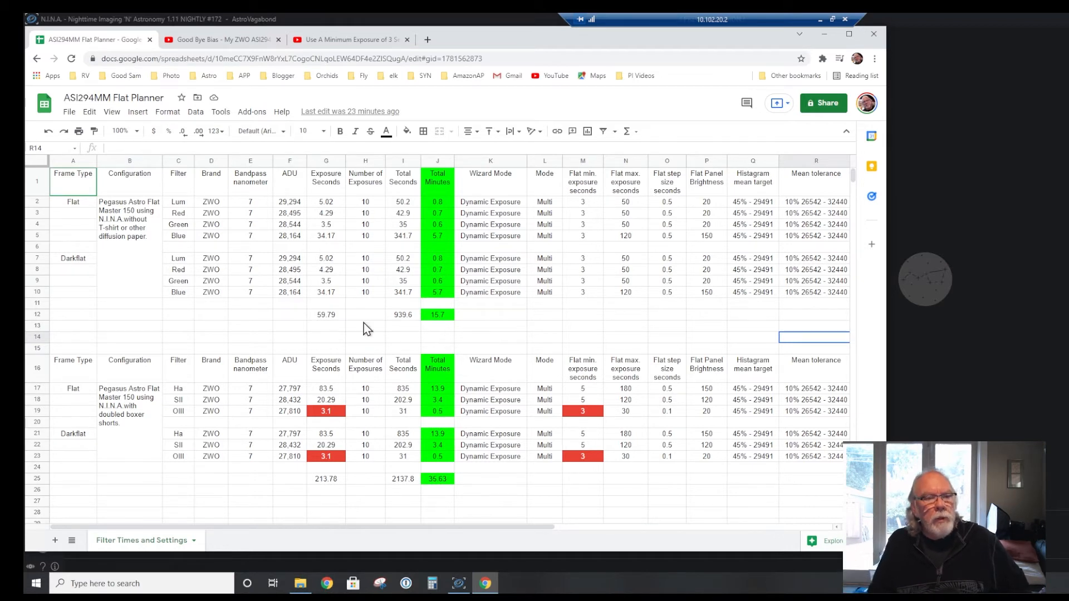
mouse_move(451, 334)
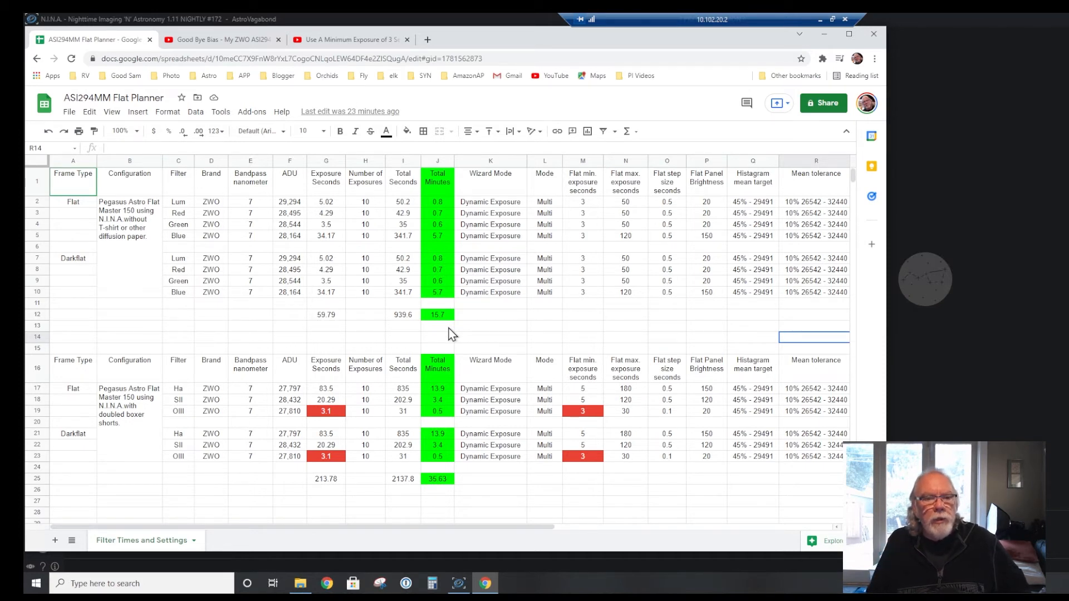
mouse_move(283, 343)
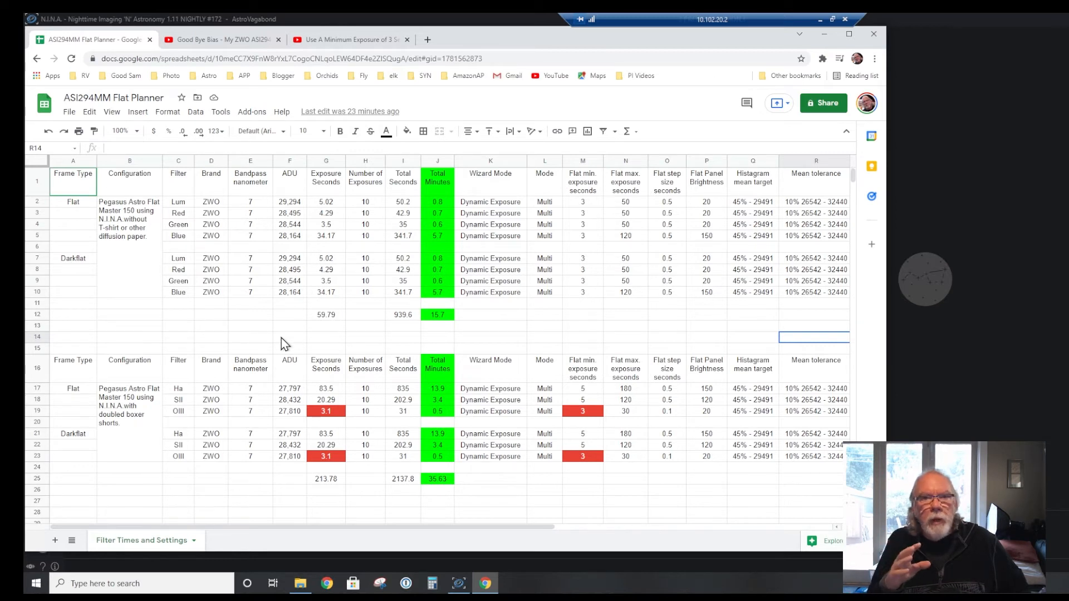
mouse_move(425, 515)
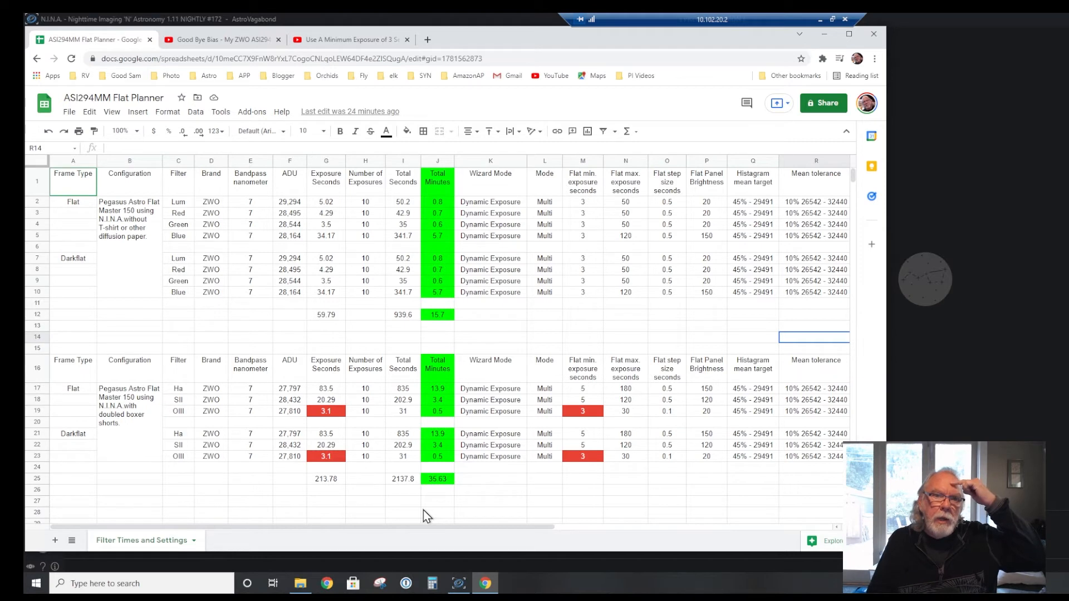
mouse_move(205, 333)
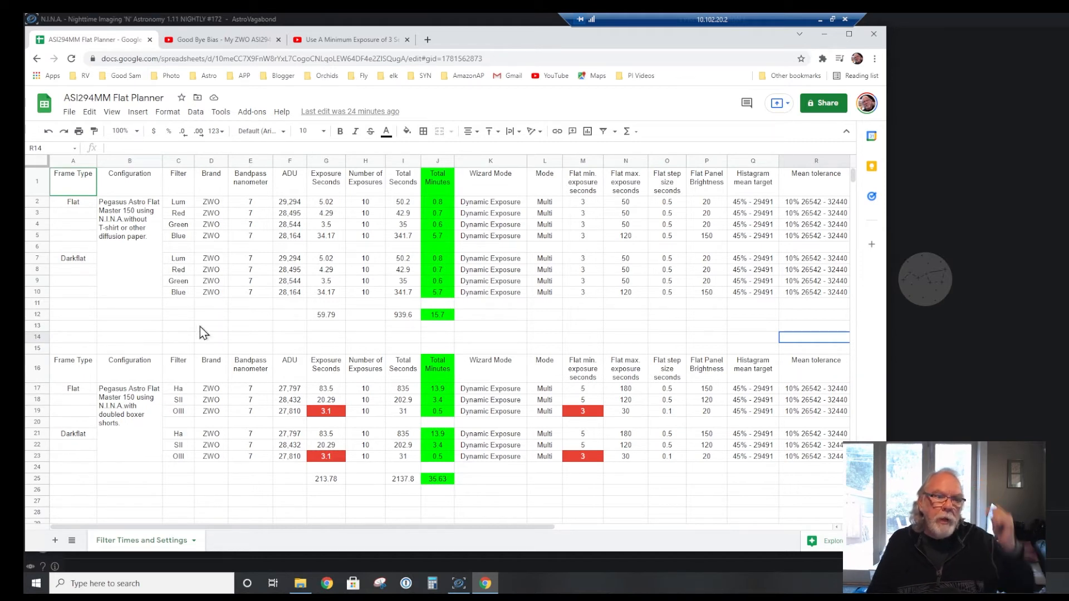
mouse_move(190, 328)
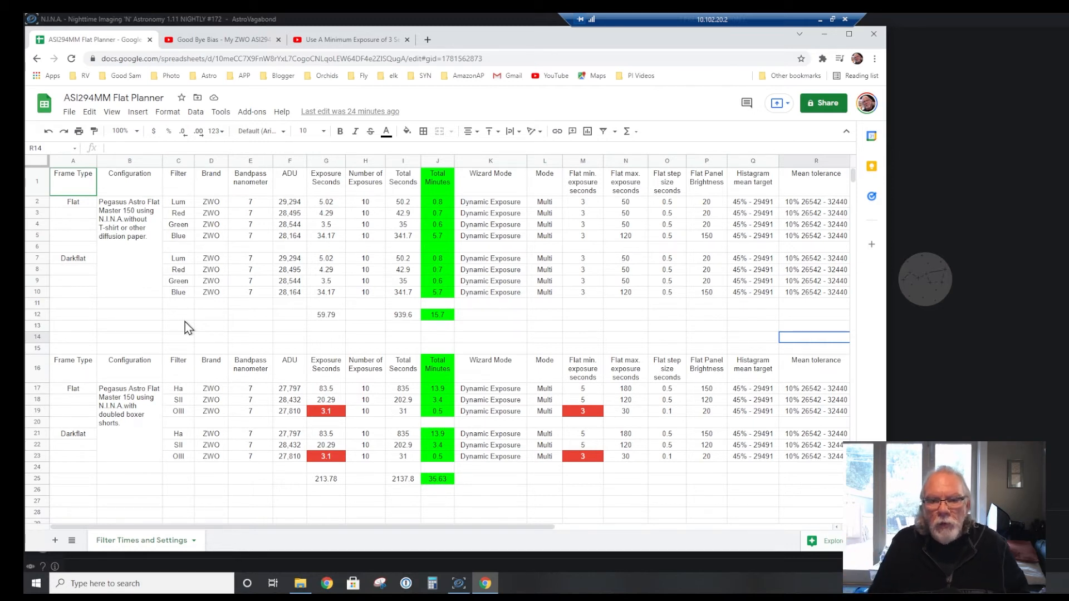
mouse_move(679, 524)
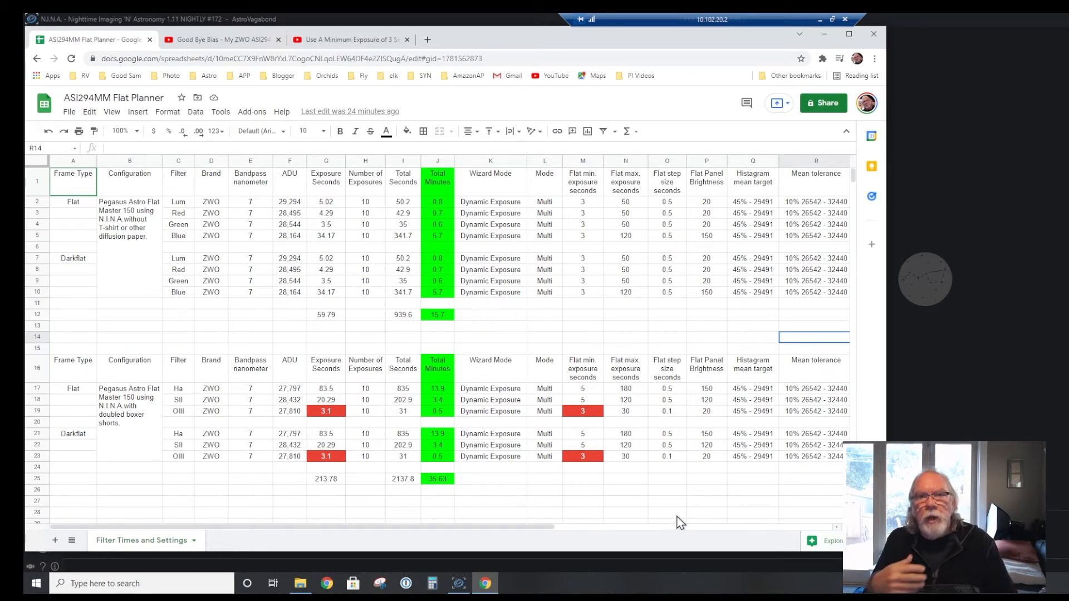